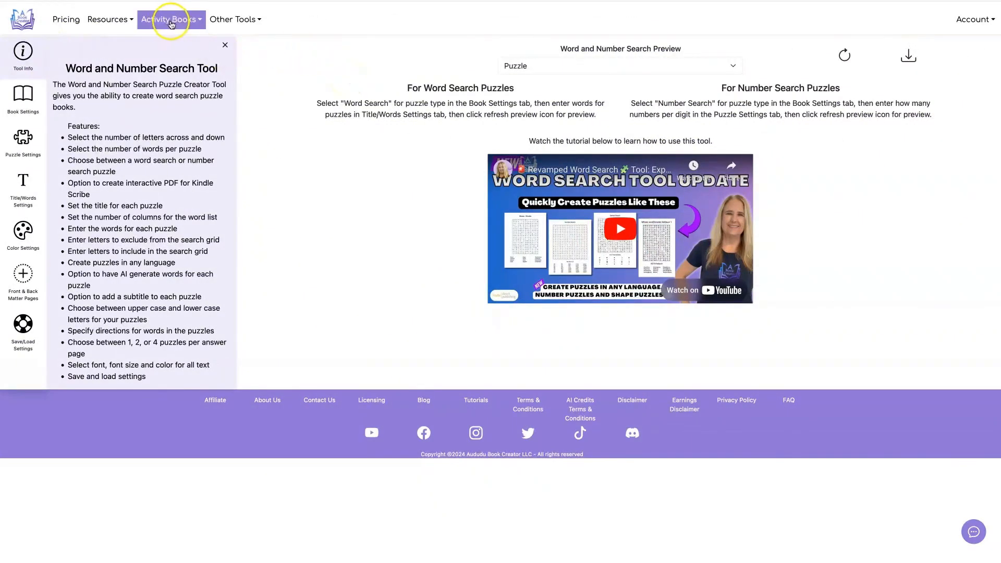
- Bring up the Word Search book settings showing 8.5 x 11 trim size
click(167, 19)
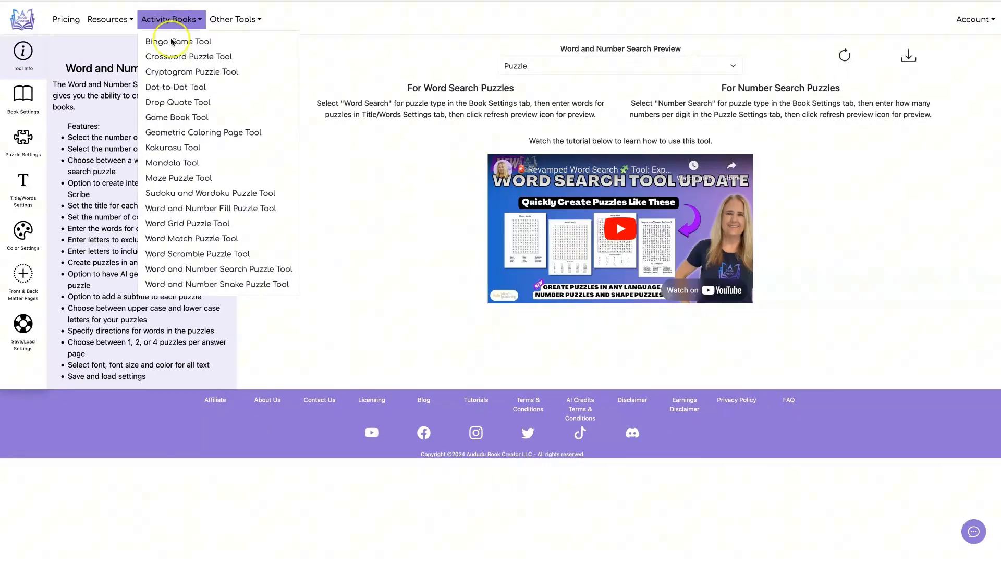
mouse_move(219, 269)
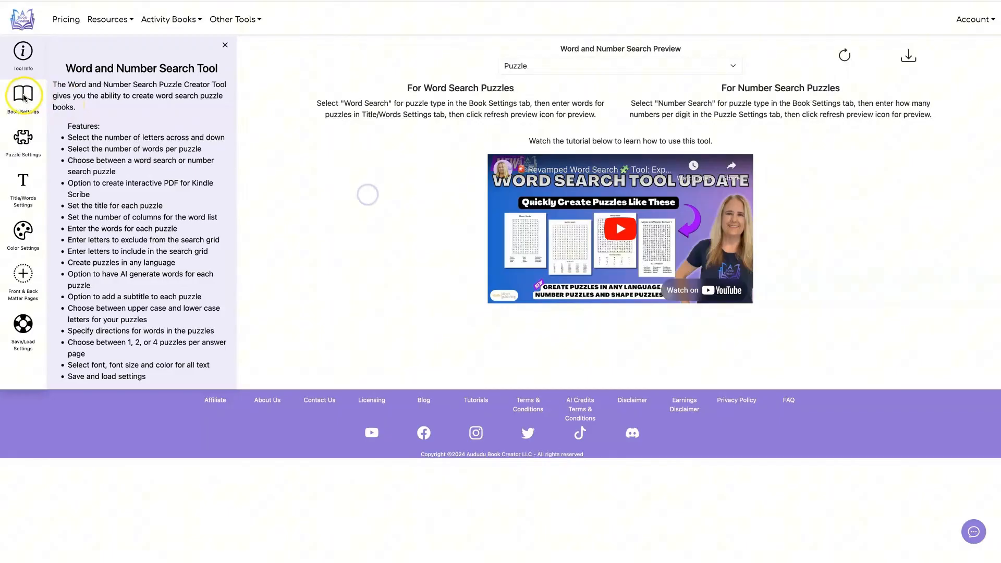
click(22, 96)
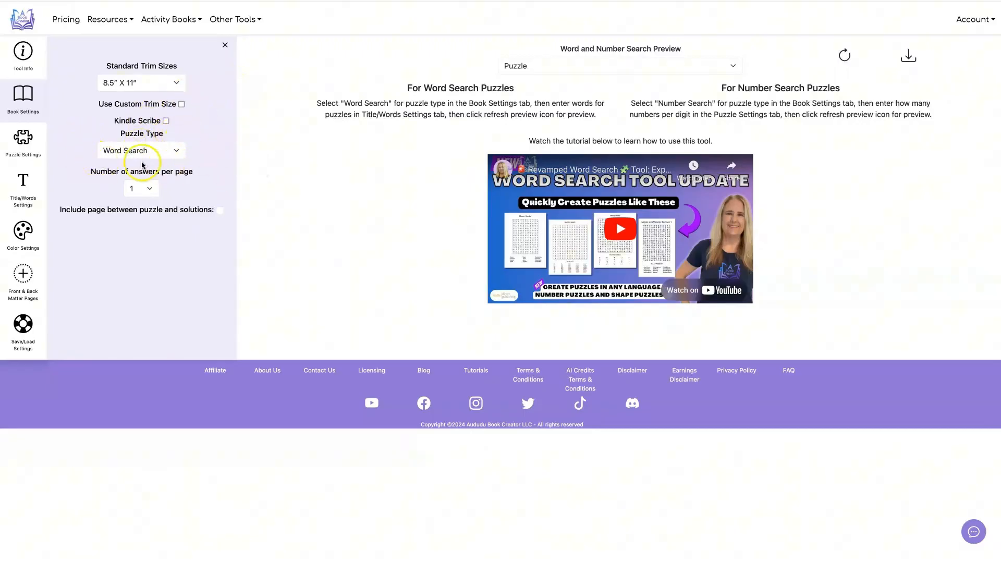
mouse_move(22, 185)
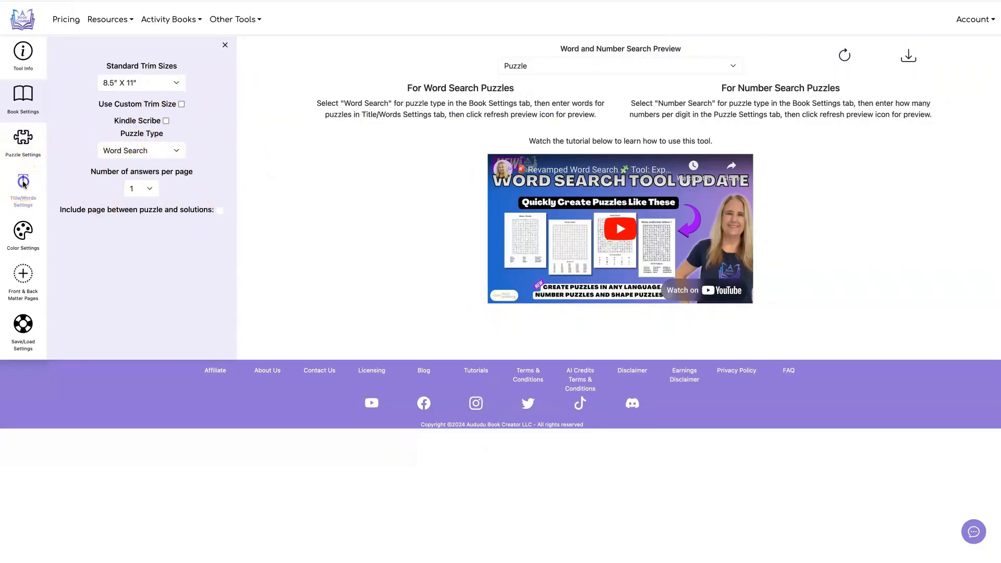
- Review the puzzle title and US state word list in Title/Words Settings
click(22, 189)
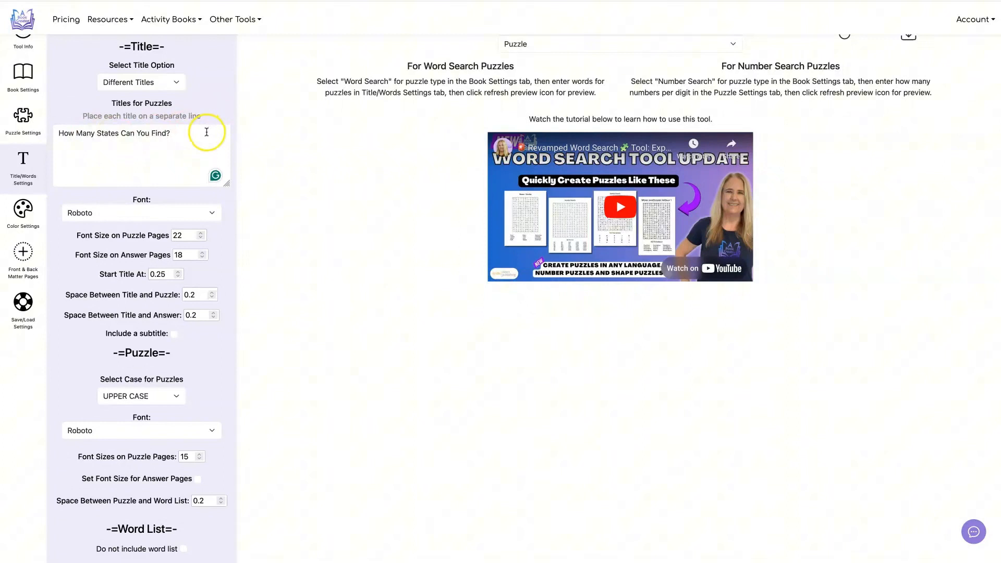
mouse_move(220, 154)
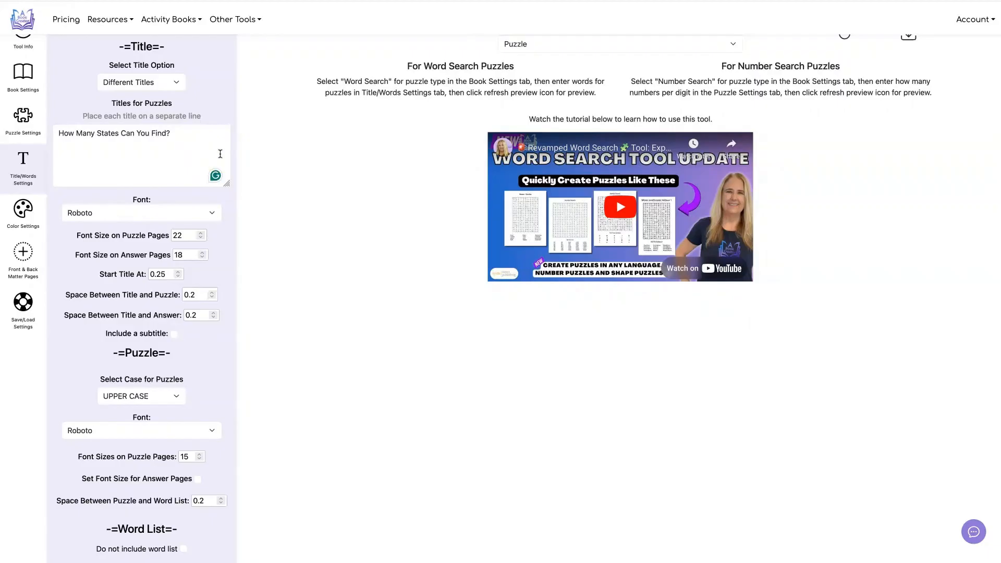
scroll(down, 3)
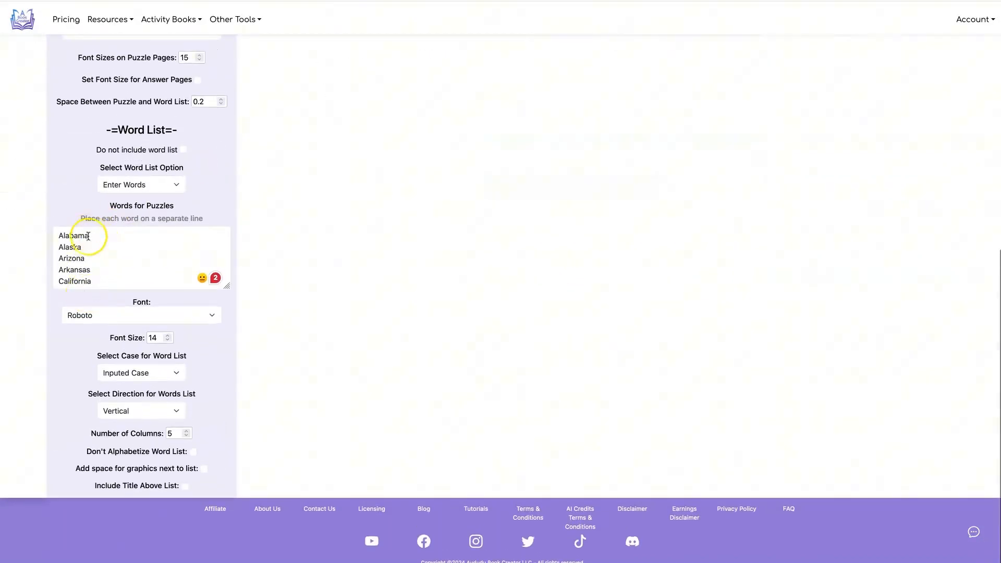
mouse_move(154, 238)
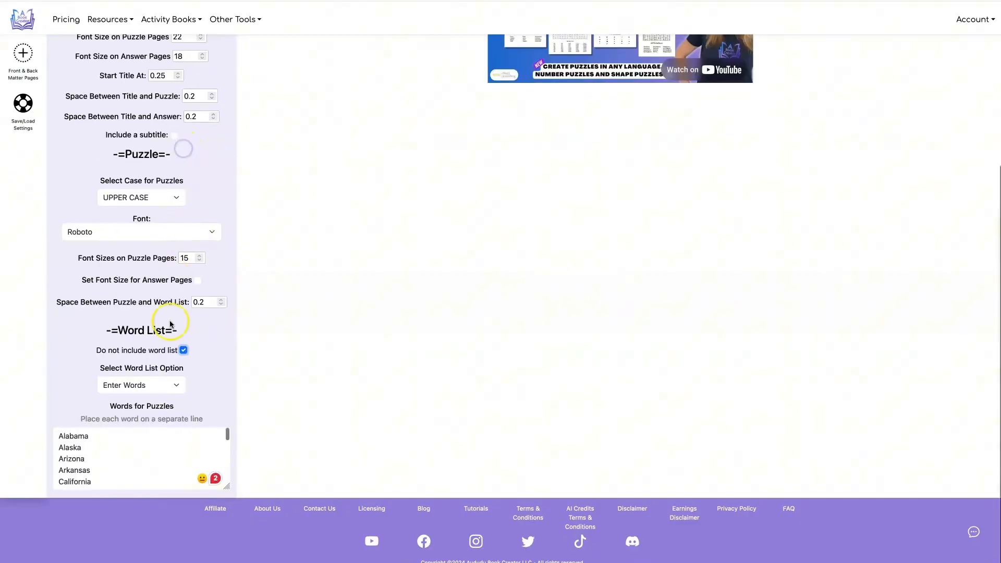
scroll(up, 3)
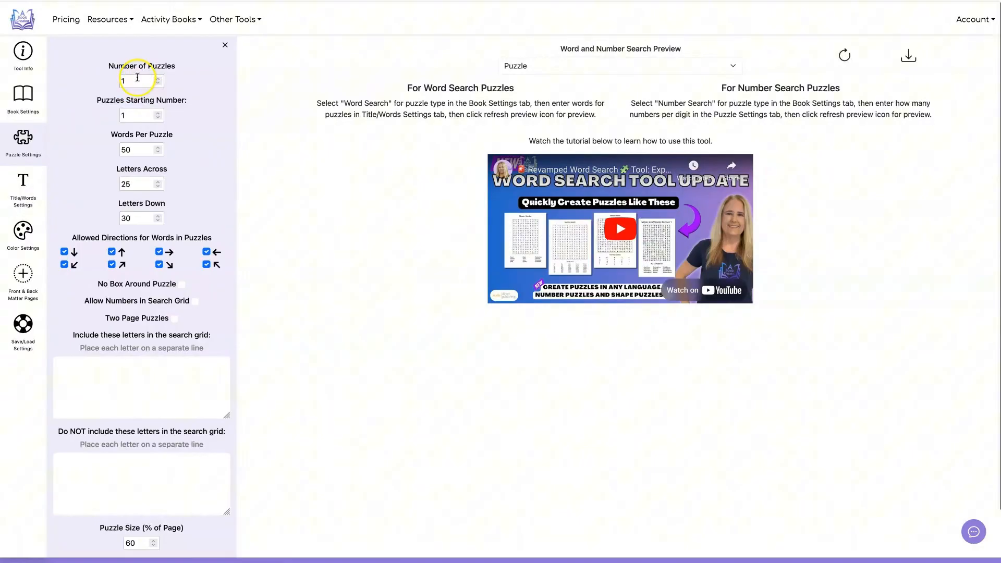
- Refresh the preview to show the 'How Many States Can You Find?' grid
click(136, 115)
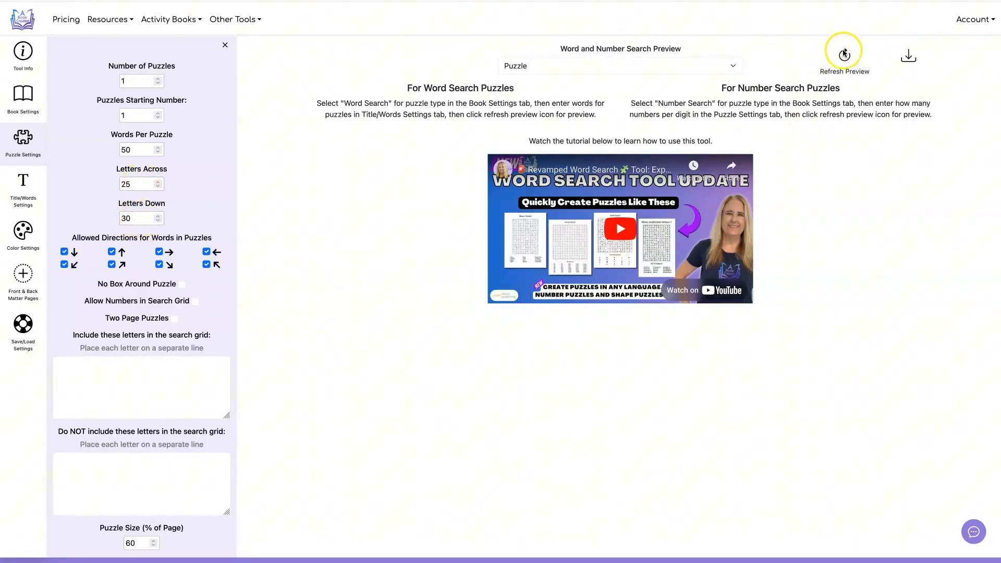
click(844, 52)
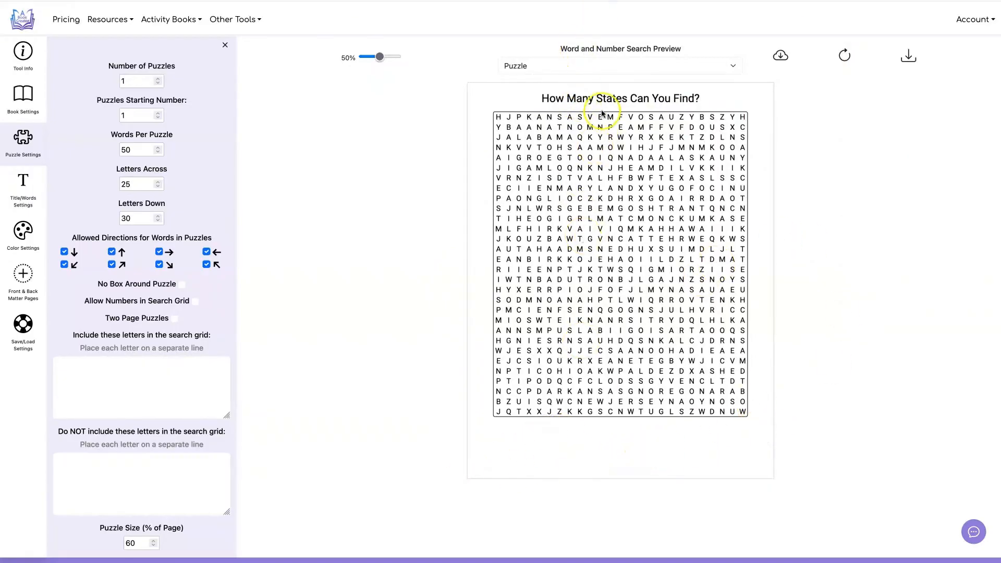
- Set title start 0.4 and title-to-puzzle gap 0.5, then show the answer key preview
click(22, 189)
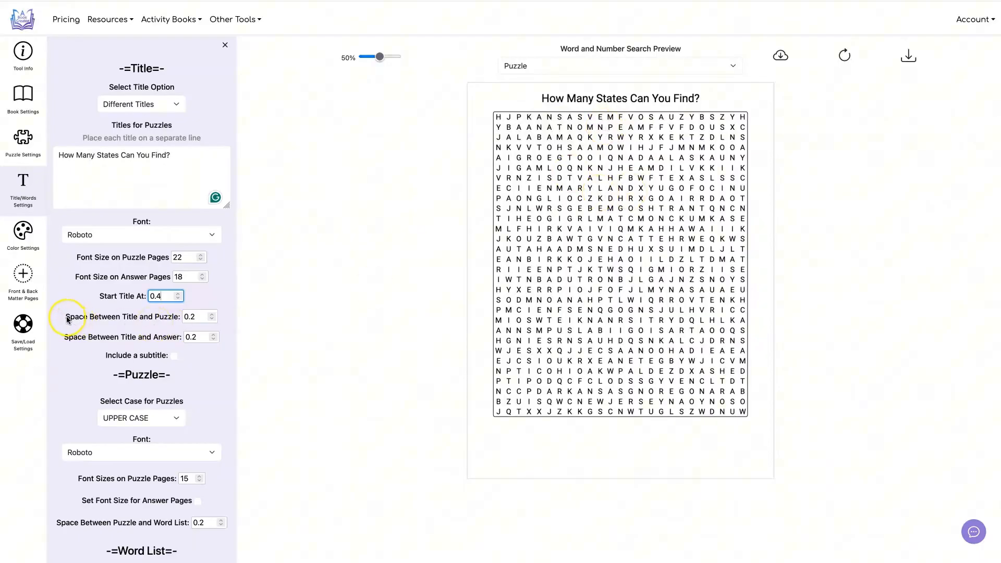
mouse_move(157, 318)
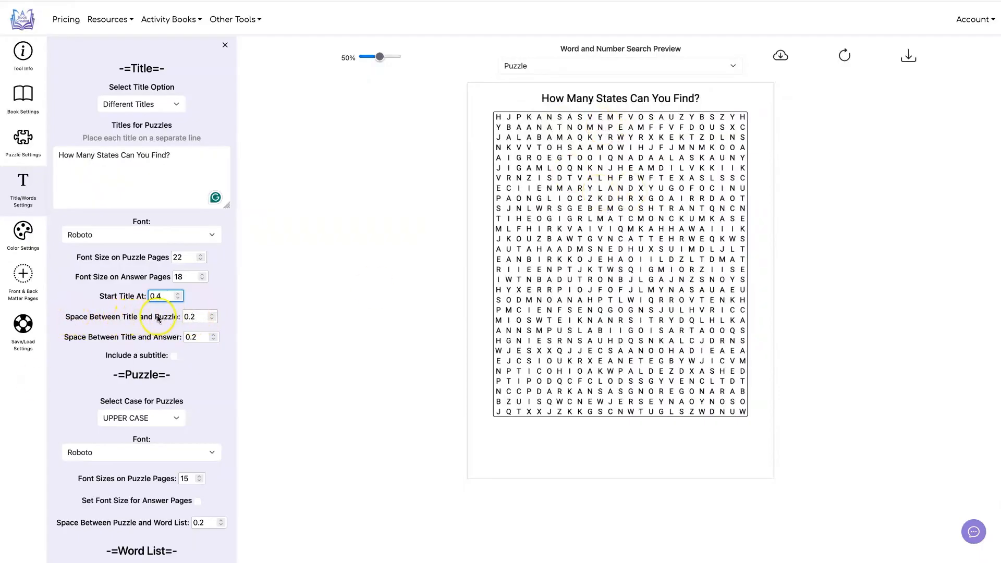
click(194, 317)
text(0.5)
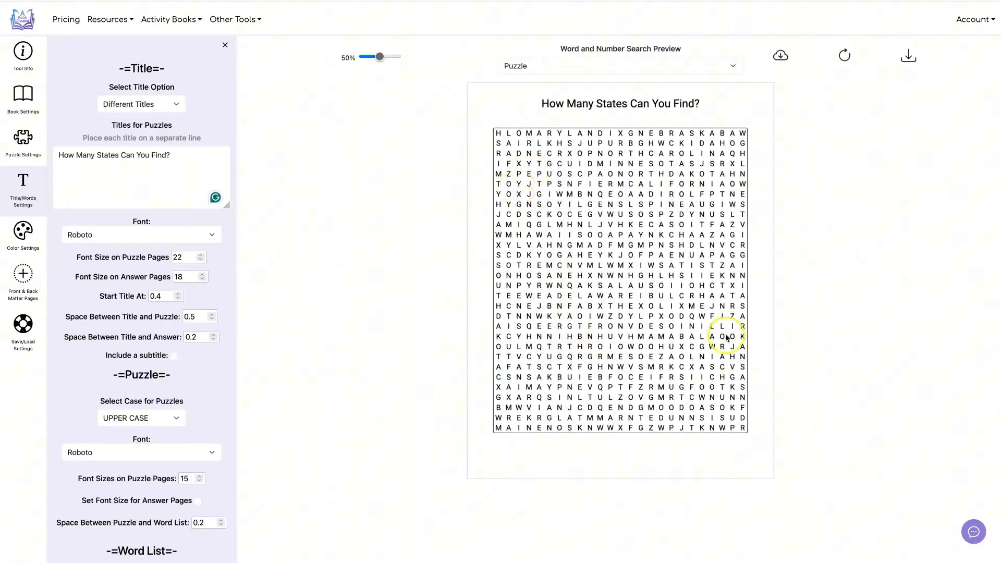
click(620, 66)
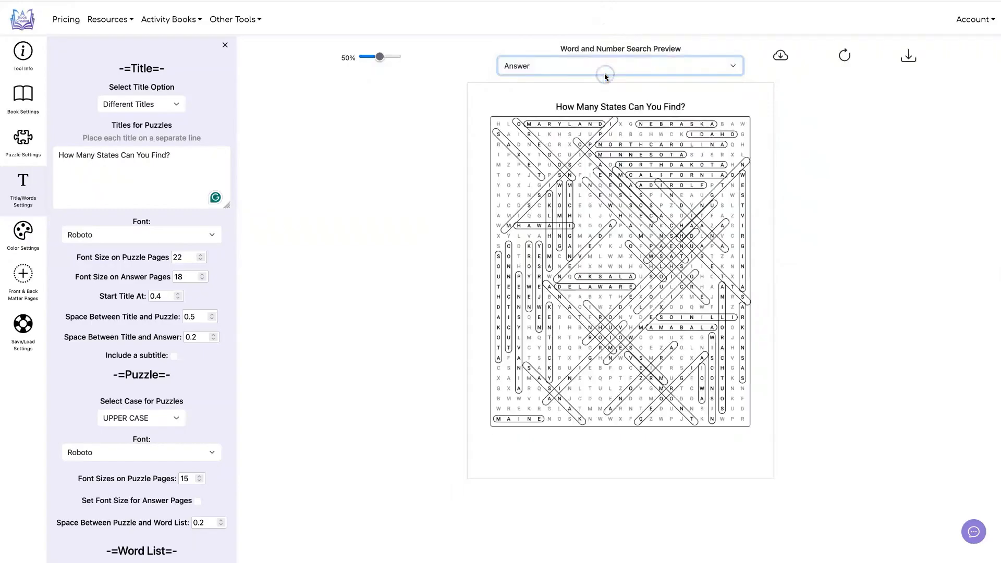
- Switch the preview back to the puzzle page and download a preview PDF
click(620, 64)
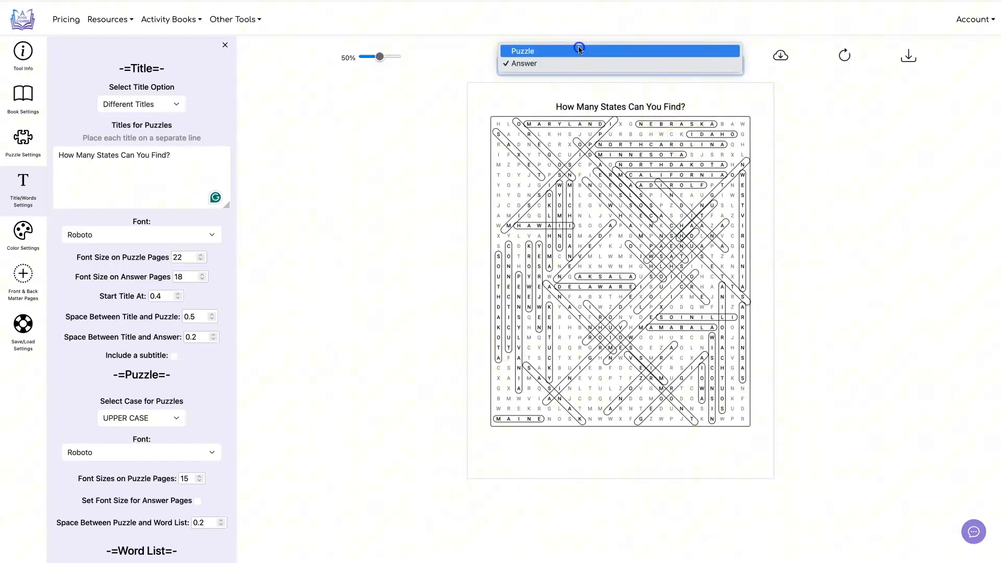
click(522, 50)
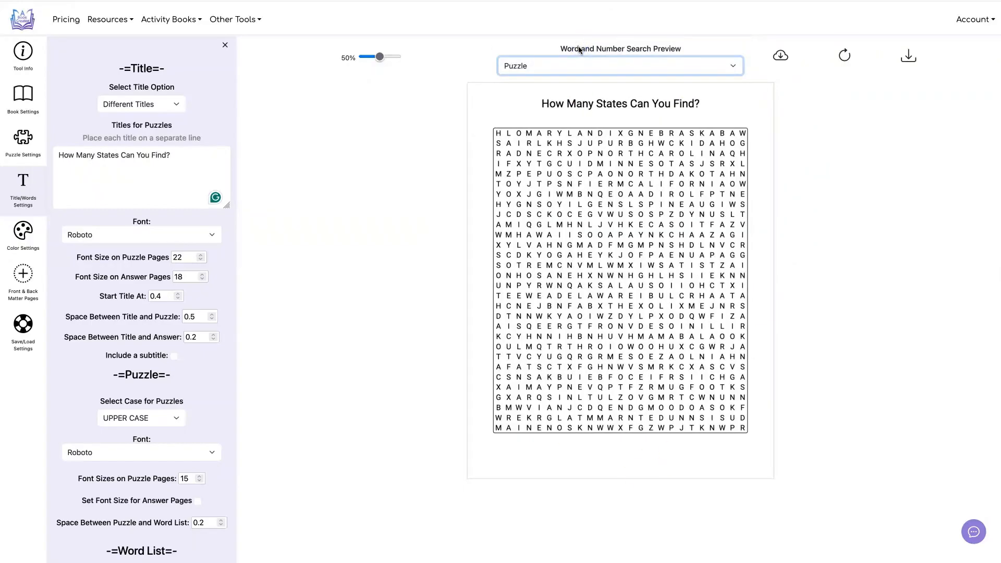
mouse_move(907, 54)
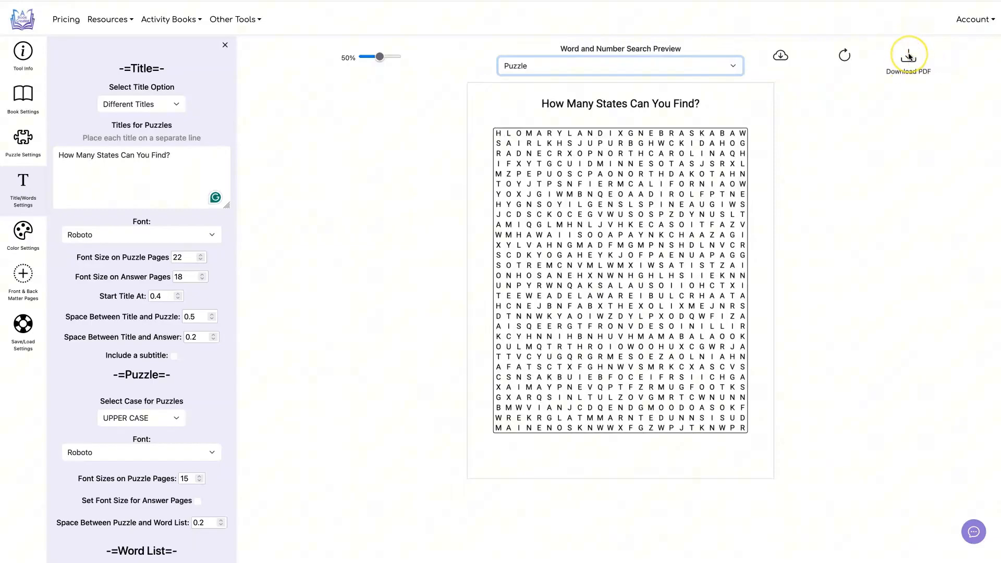
mouse_move(654, 149)
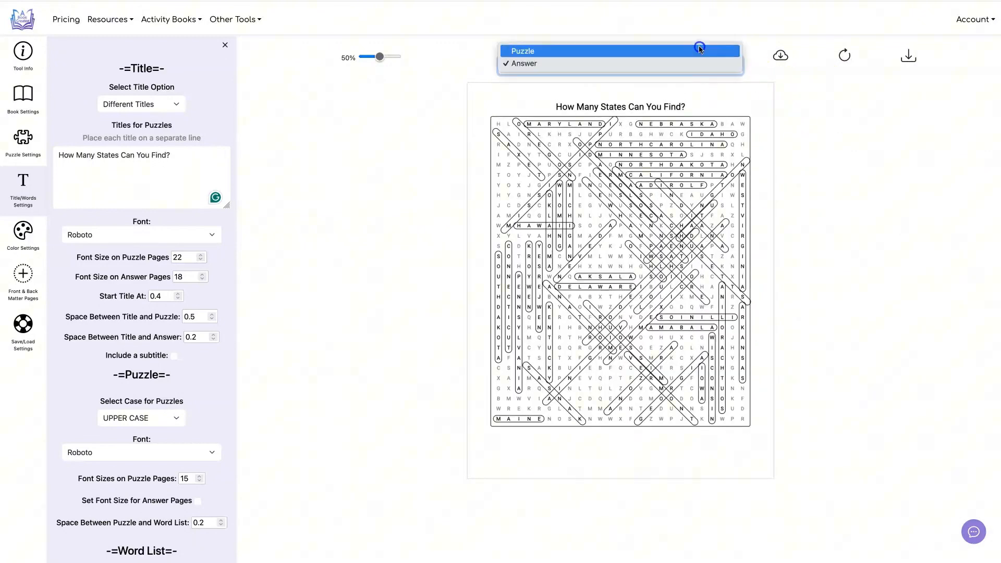
click(522, 50)
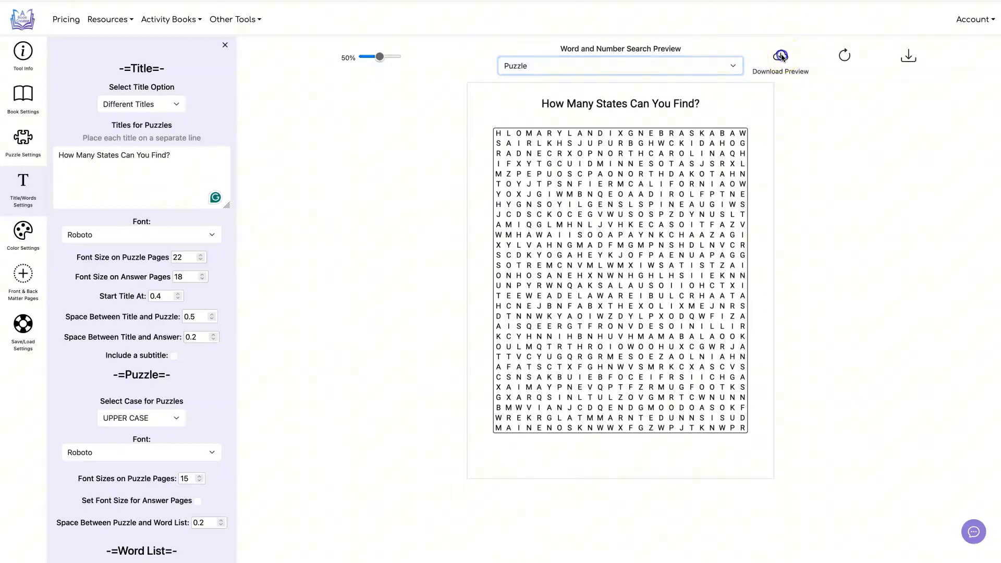
click(780, 56)
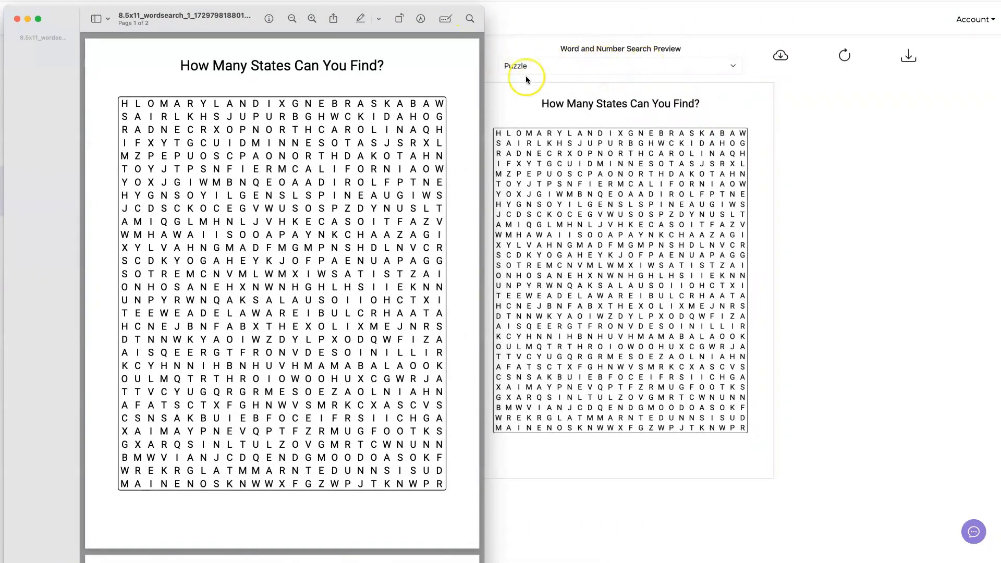
- Scroll both downloaded PDFs to the answer page with circled state names
scroll(down, 3)
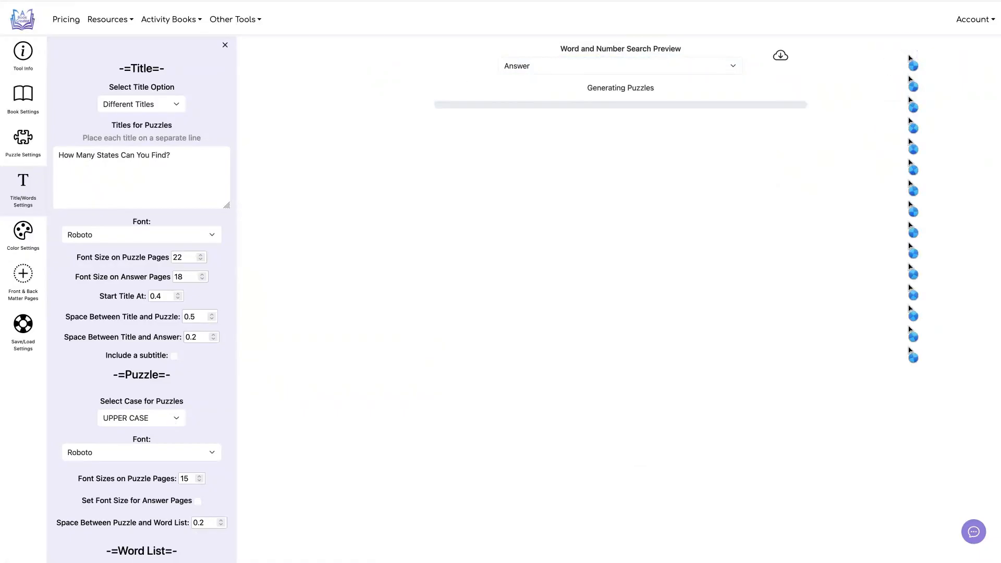
click(908, 55)
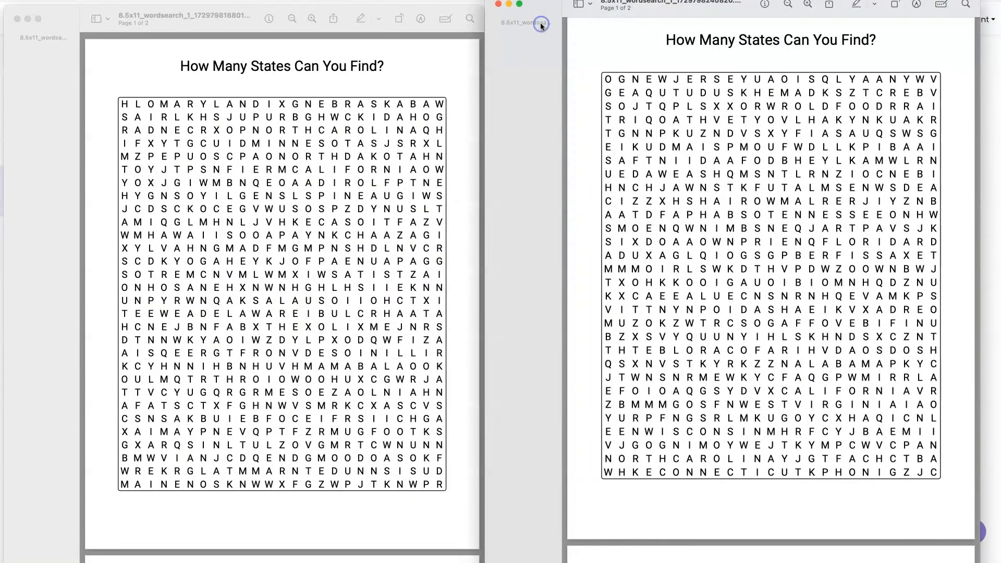
mouse_move(590, 245)
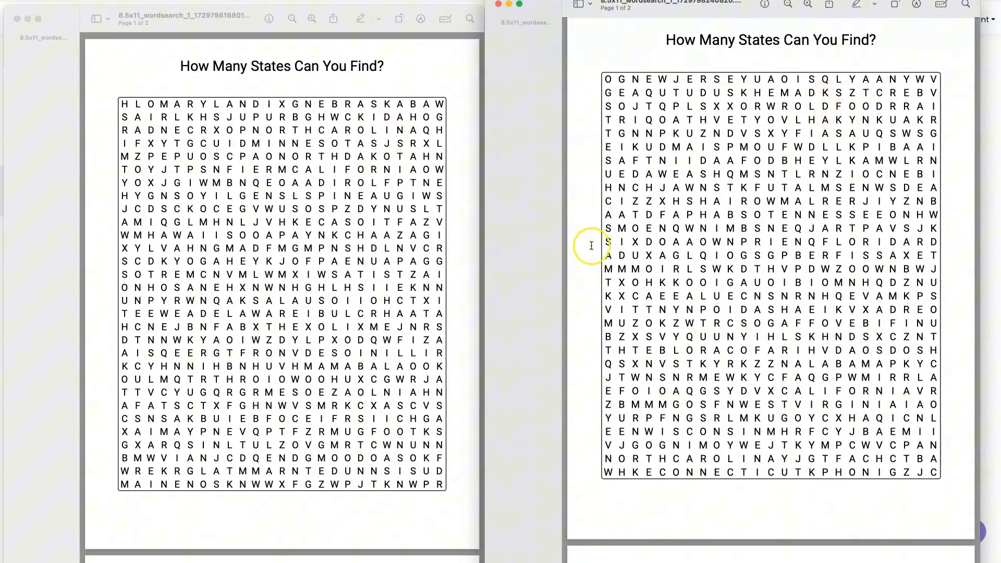
scroll(down, 3)
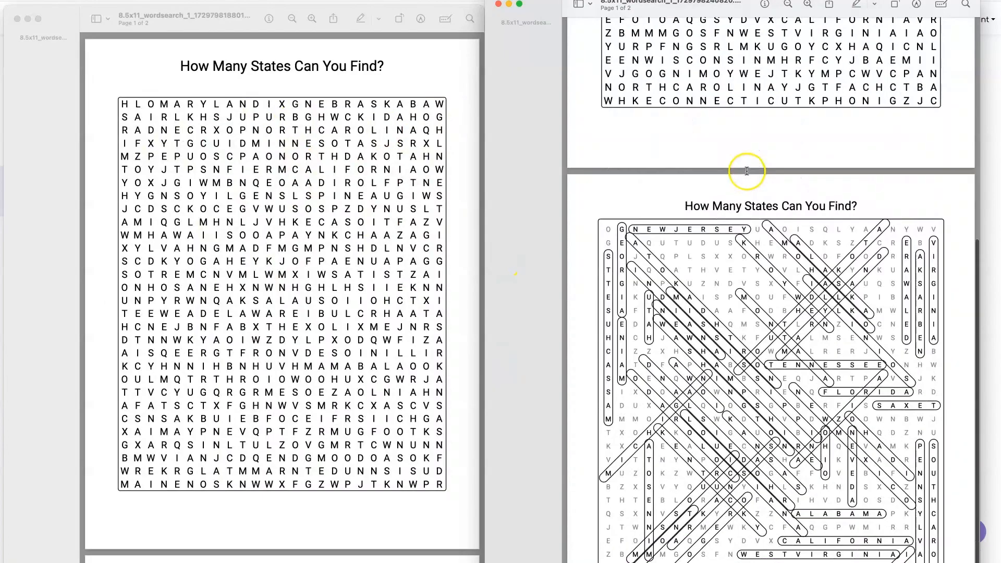
scroll(down, 3)
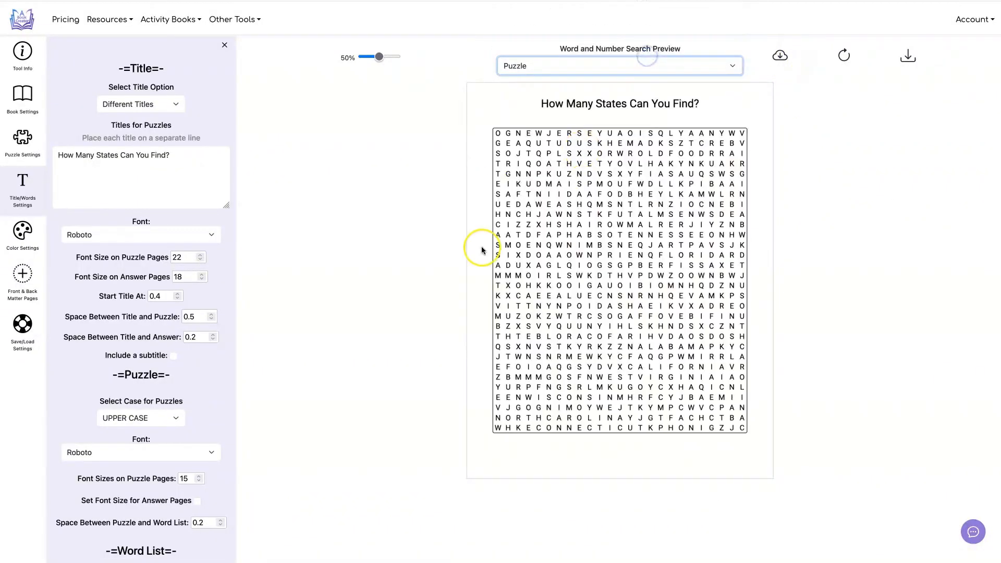
mouse_move(770, 180)
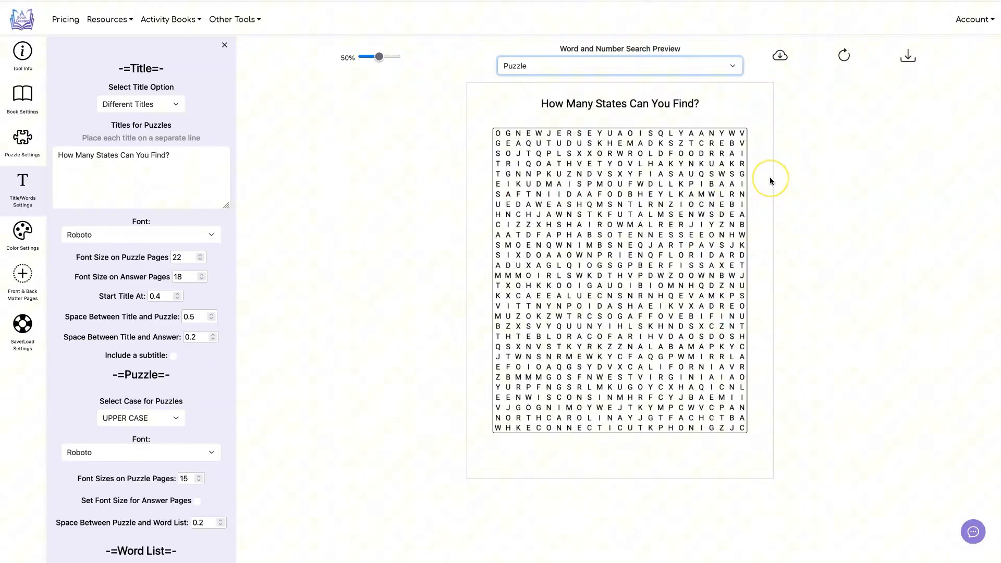
mouse_move(771, 180)
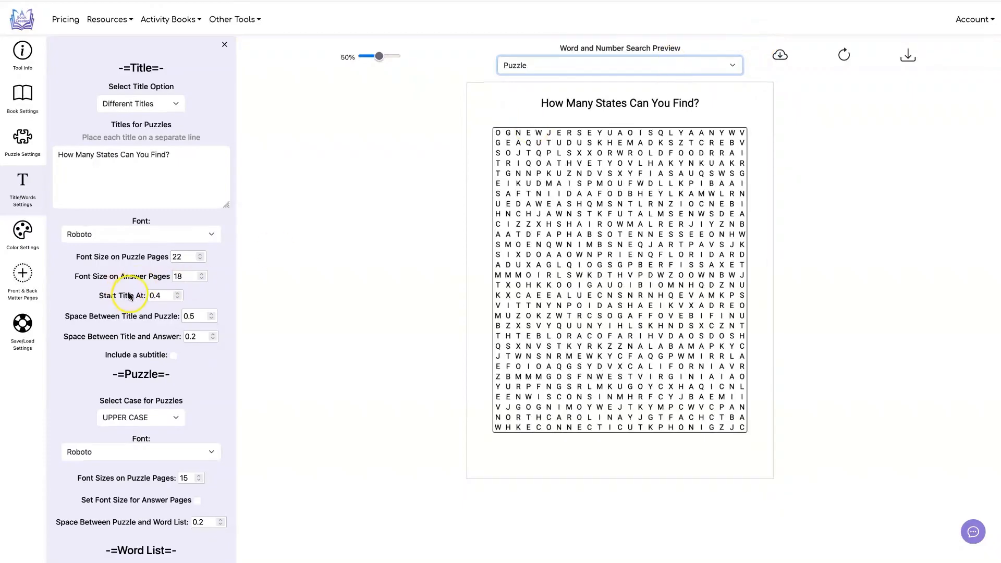
- Refresh the preview to regenerate the state grid with its word list
scroll(down, 3)
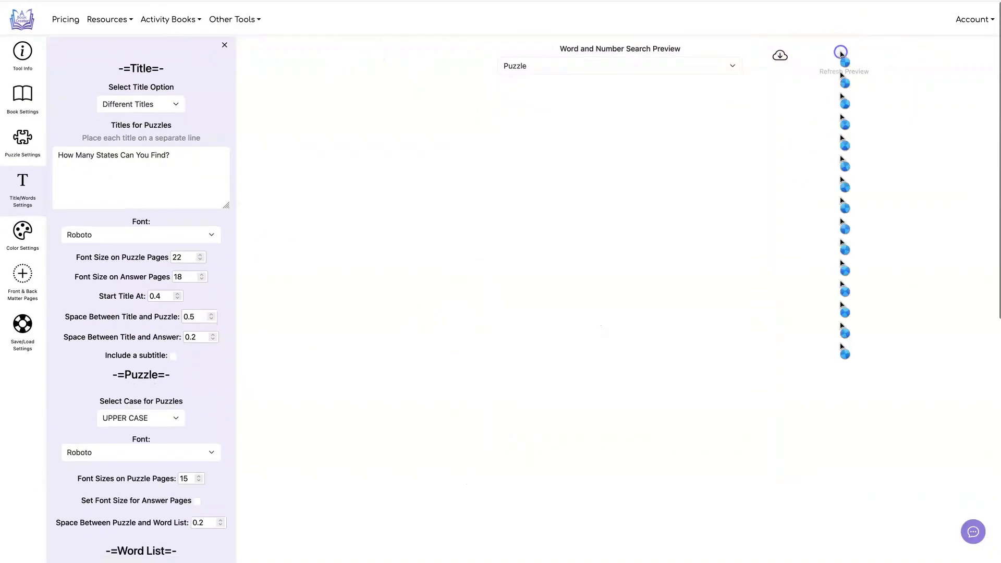
click(843, 56)
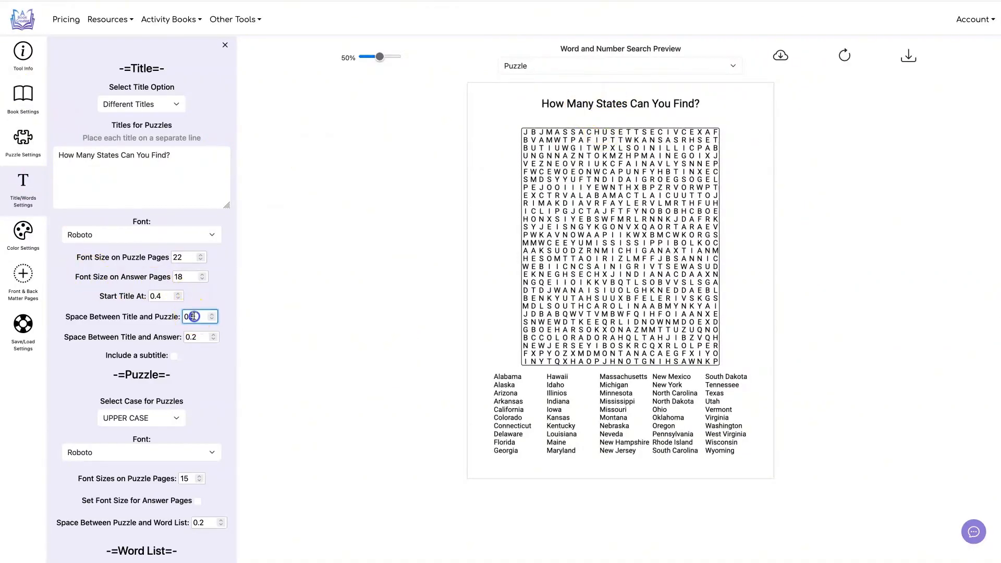
- Set title-to-puzzle spacing 0.3 and puzzle-to-word-list spacing 0.4, refreshing the grid
click(210, 314)
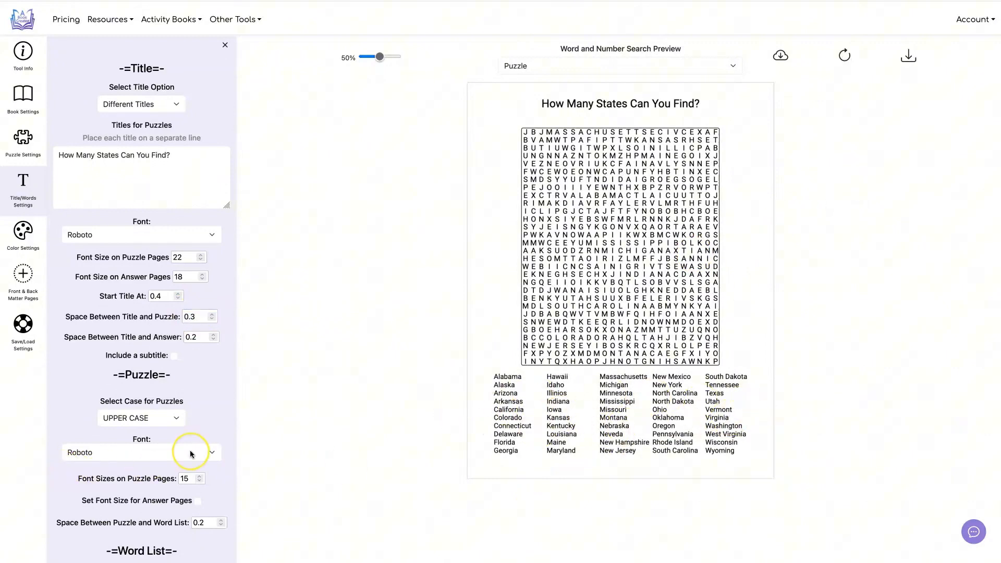
scroll(down, 3)
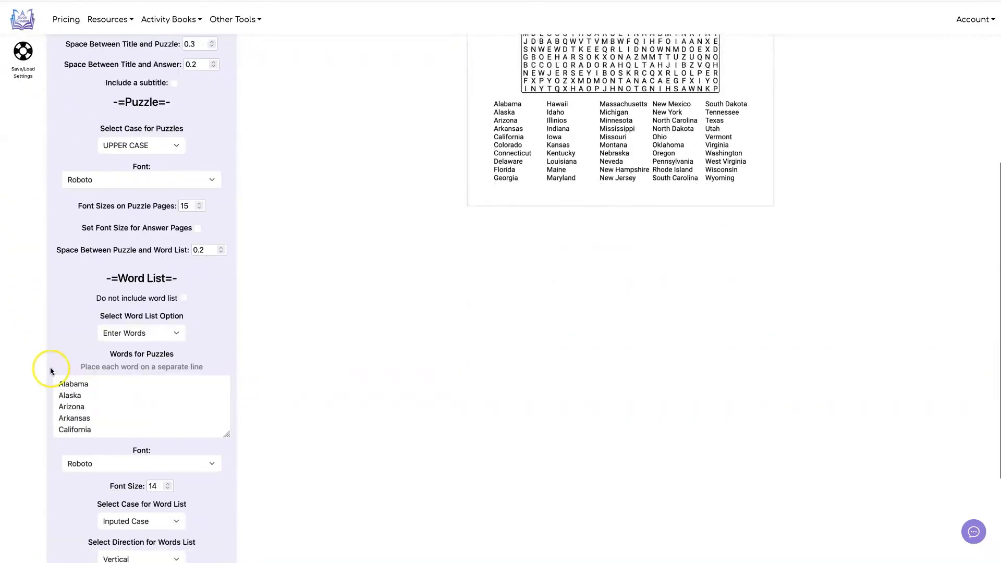
scroll(up, 3)
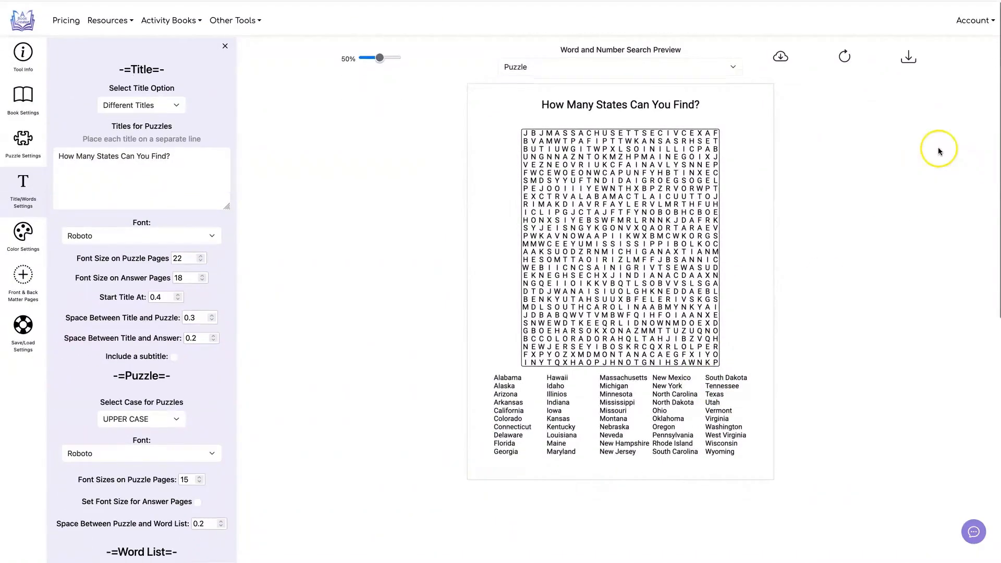
click(843, 56)
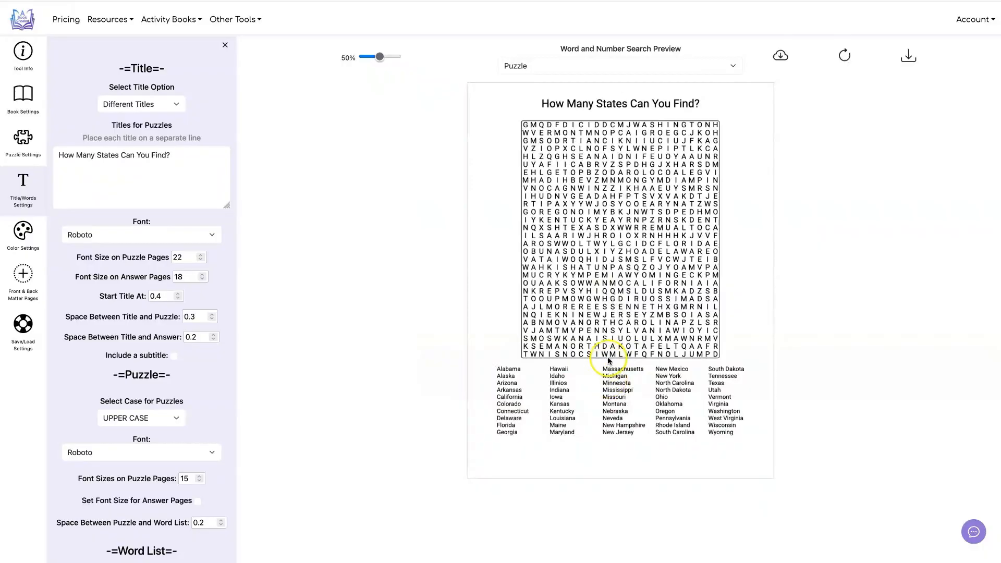
mouse_move(194, 395)
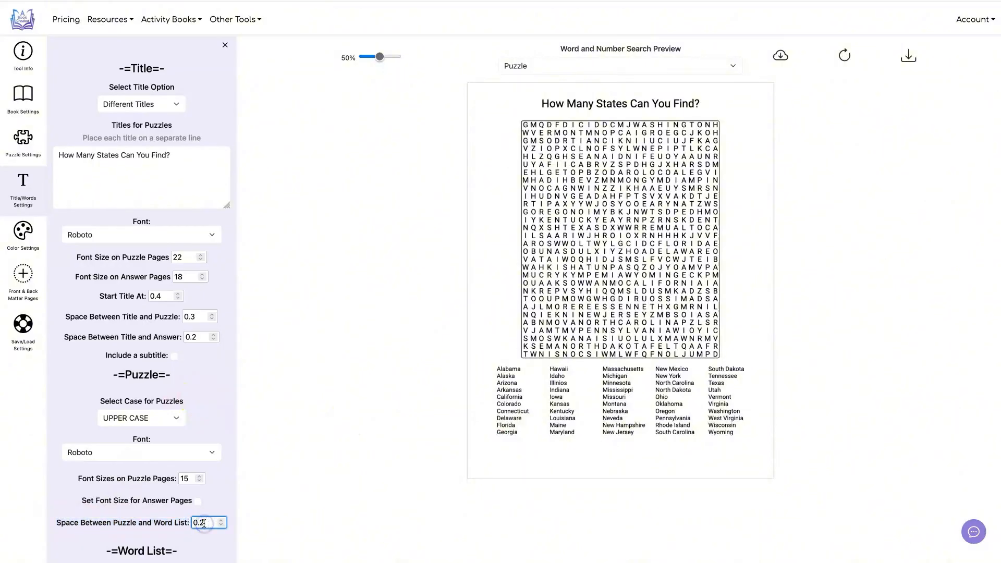
click(221, 519)
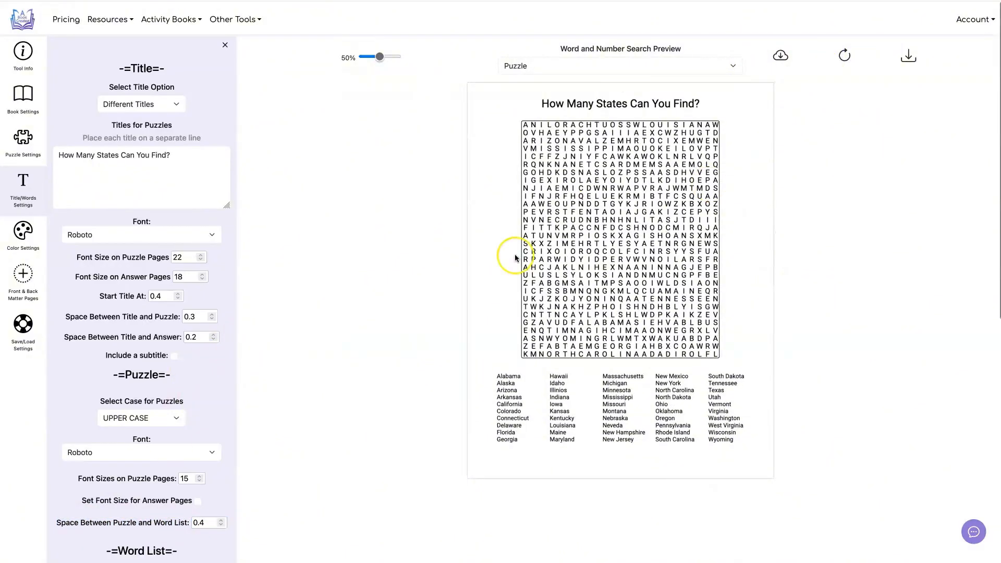
- Refresh the puzzle preview and download it as a preview PDF
click(843, 55)
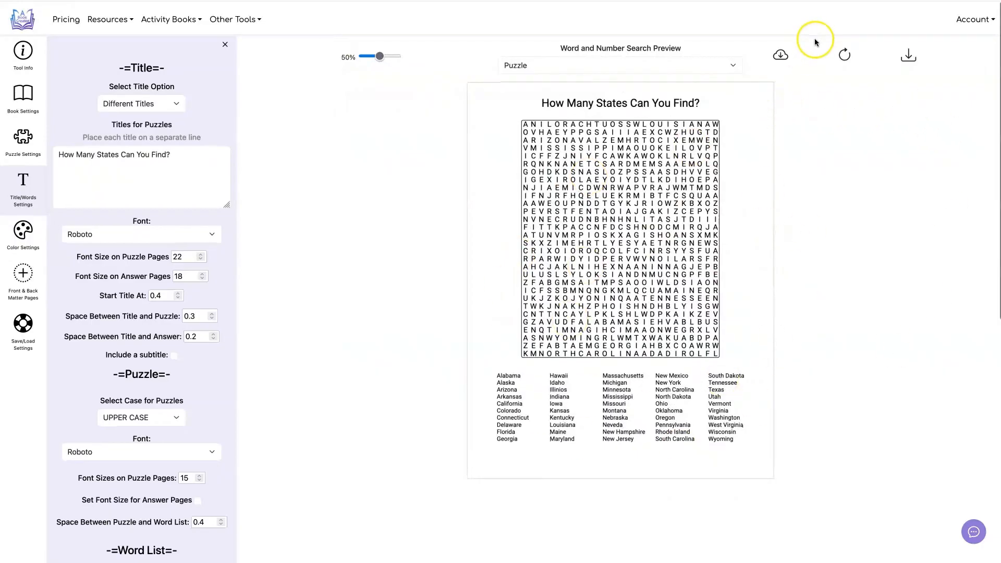
click(618, 65)
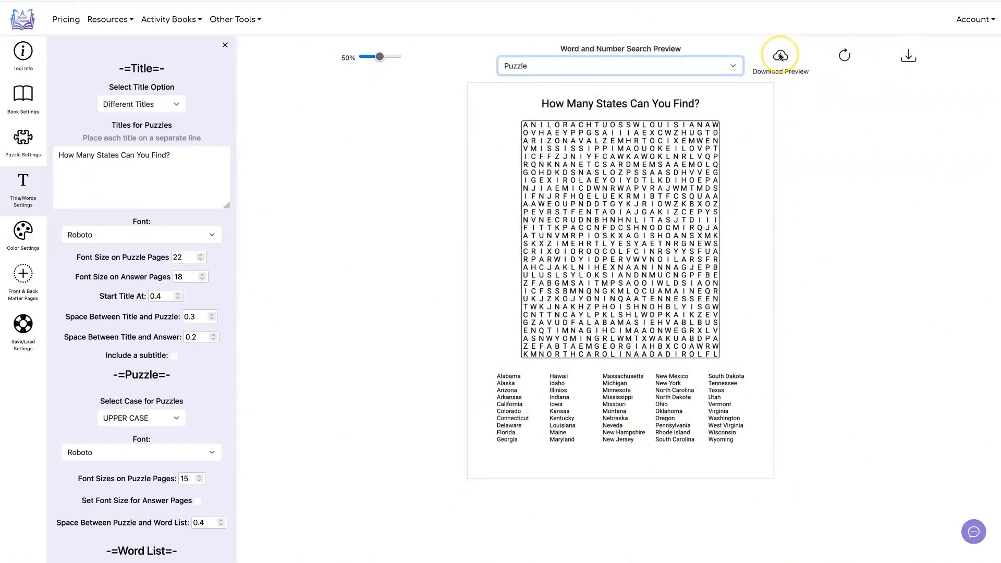
click(780, 55)
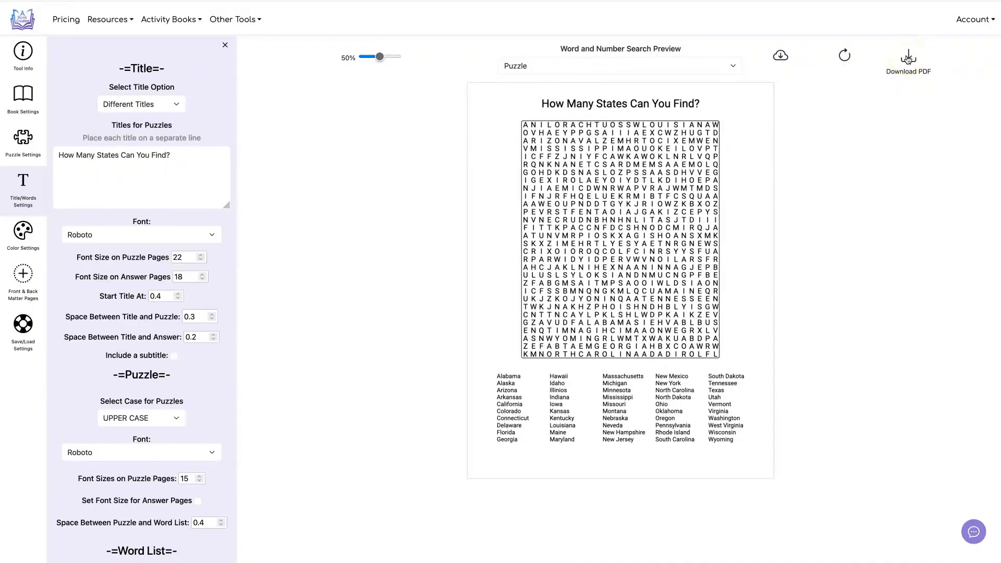
mouse_move(23, 94)
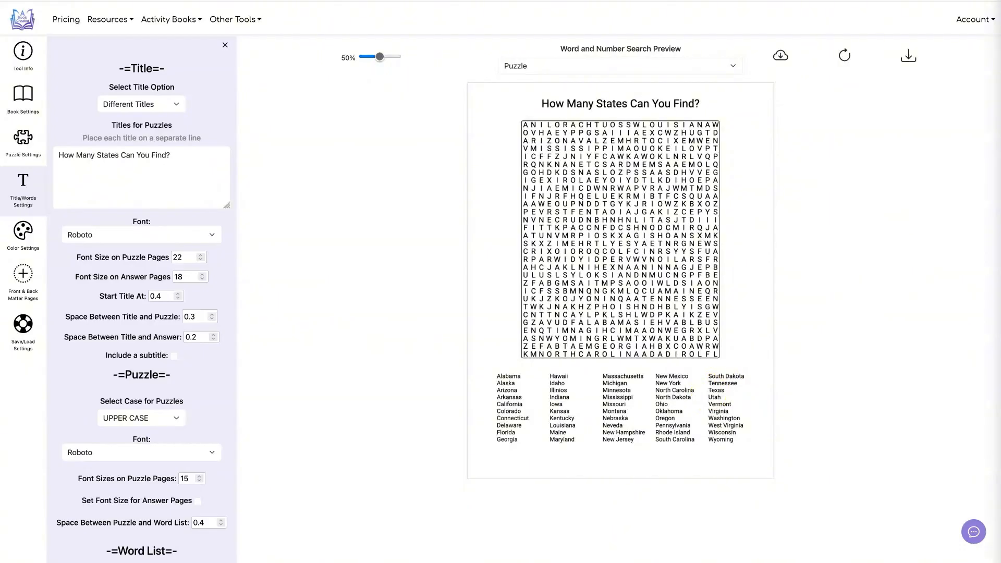
- Make the grid 20 letters tall and spread the word list across 4 columns
scroll(down, 3)
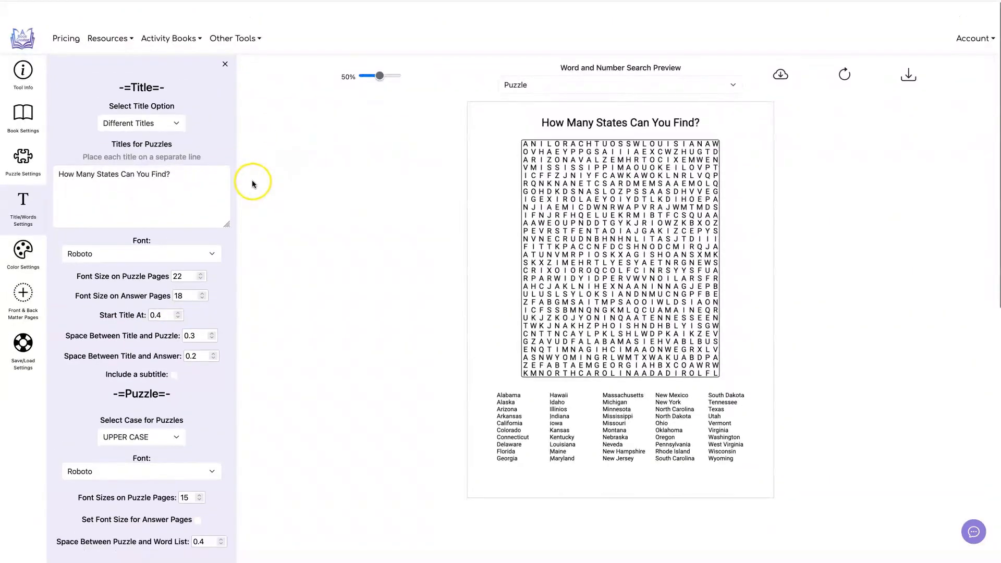
click(22, 158)
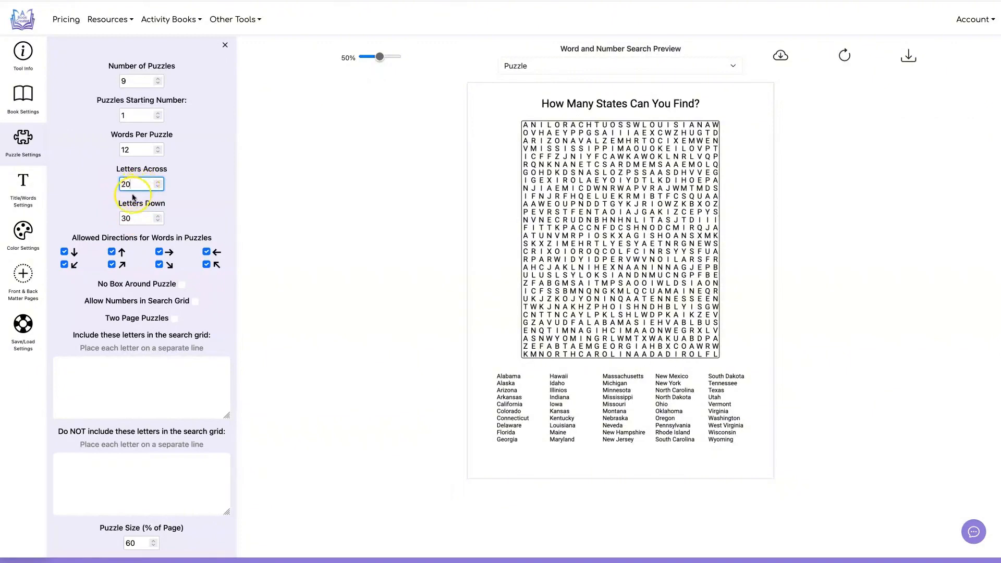
click(157, 220)
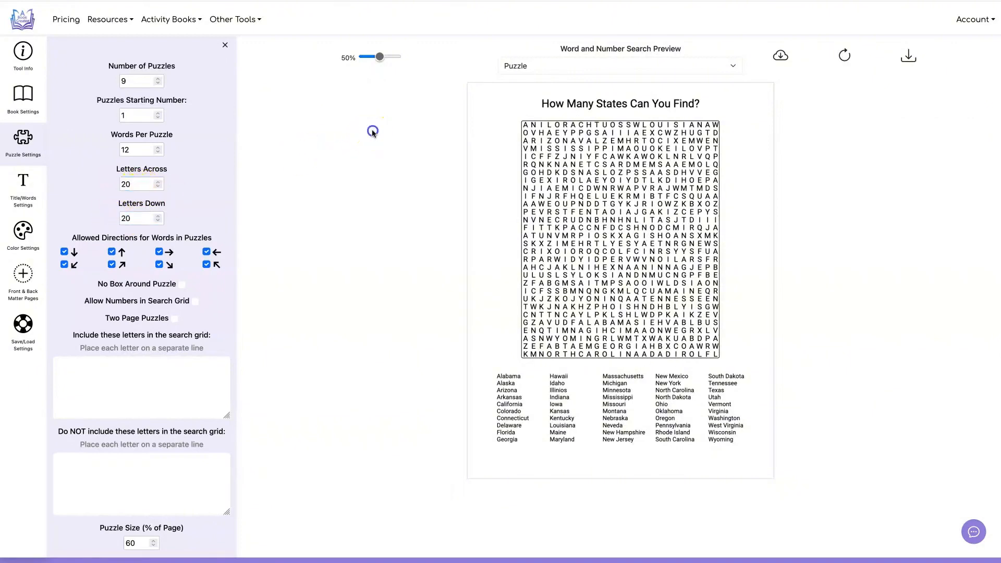
scroll(down, 3)
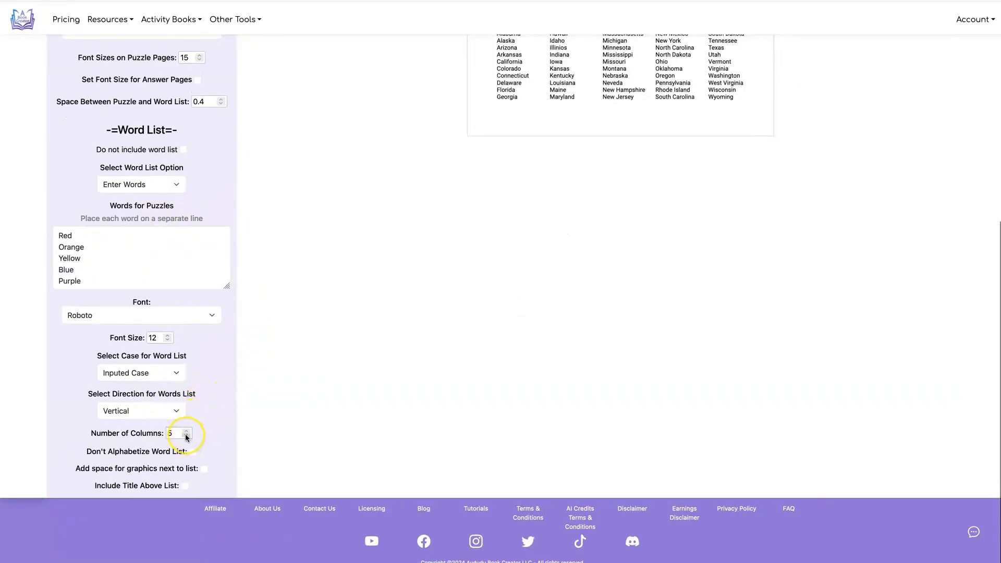
click(187, 436)
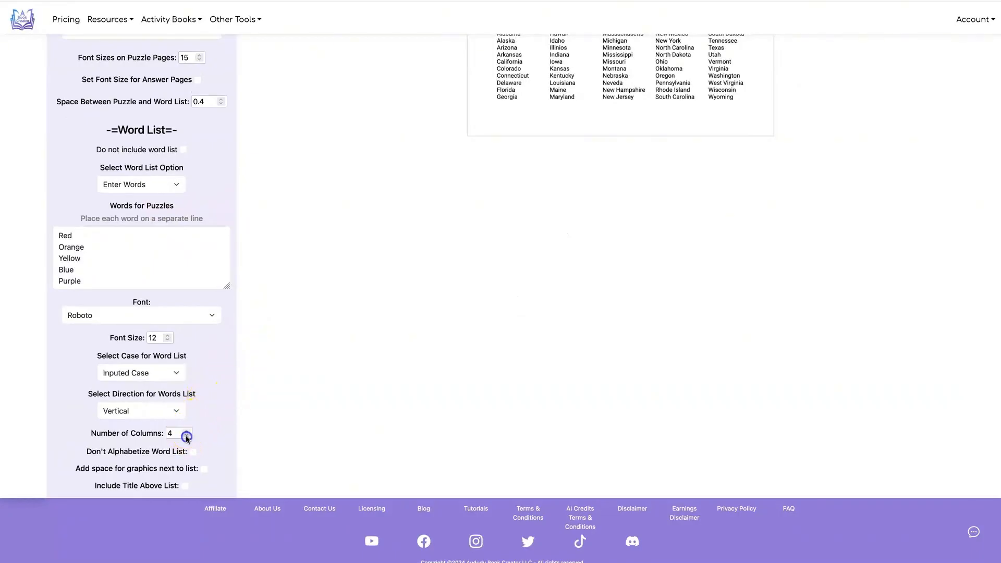
mouse_move(708, 302)
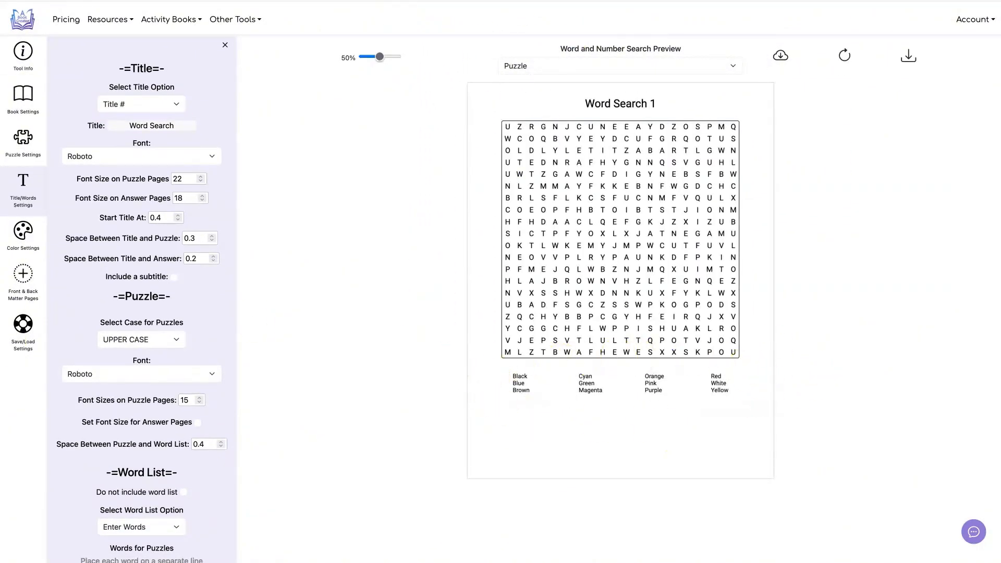
- Regenerate the Word Search 1 preview so the colour words sit under a Word List heading
scroll(down, 3)
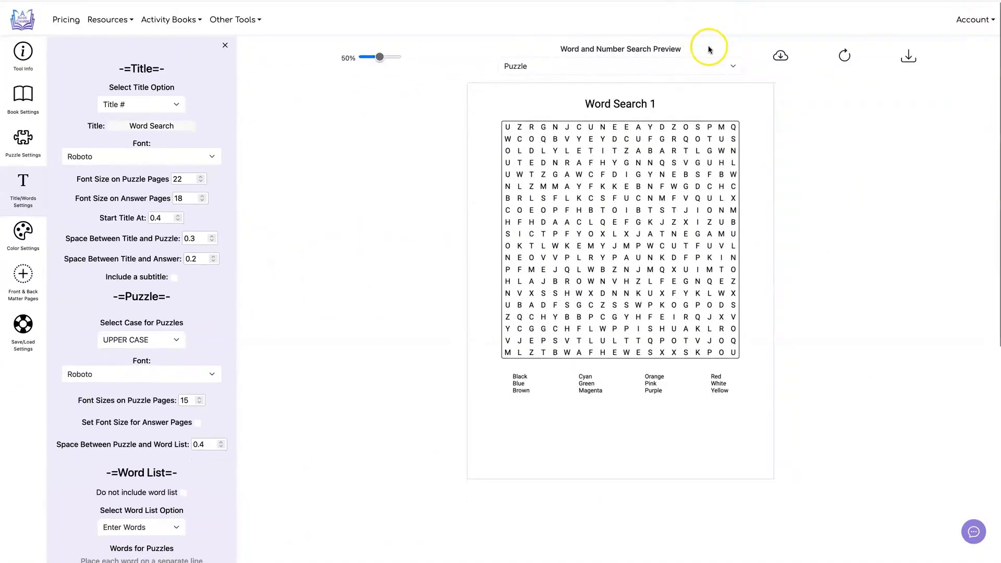
scroll(down, 3)
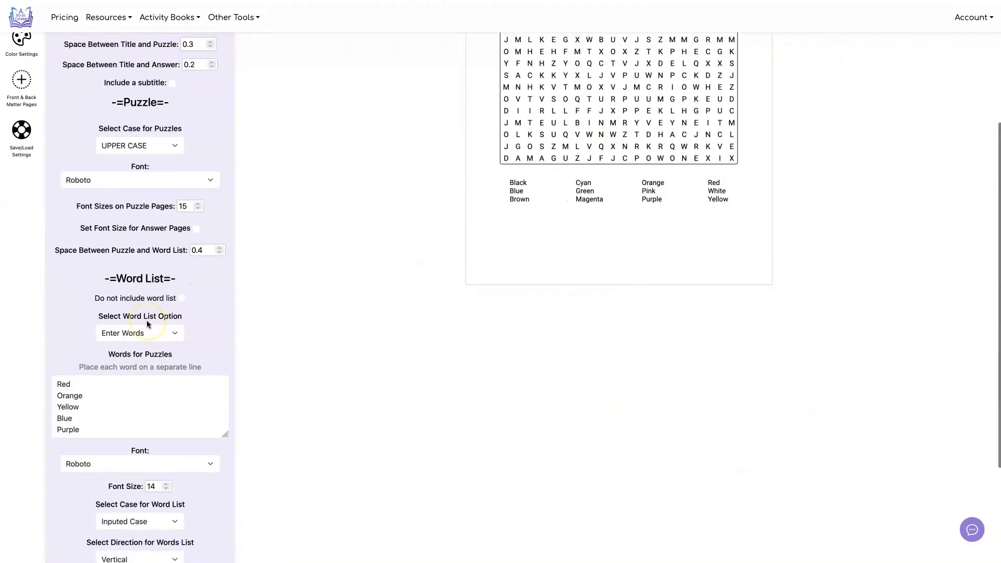
scroll(down, 3)
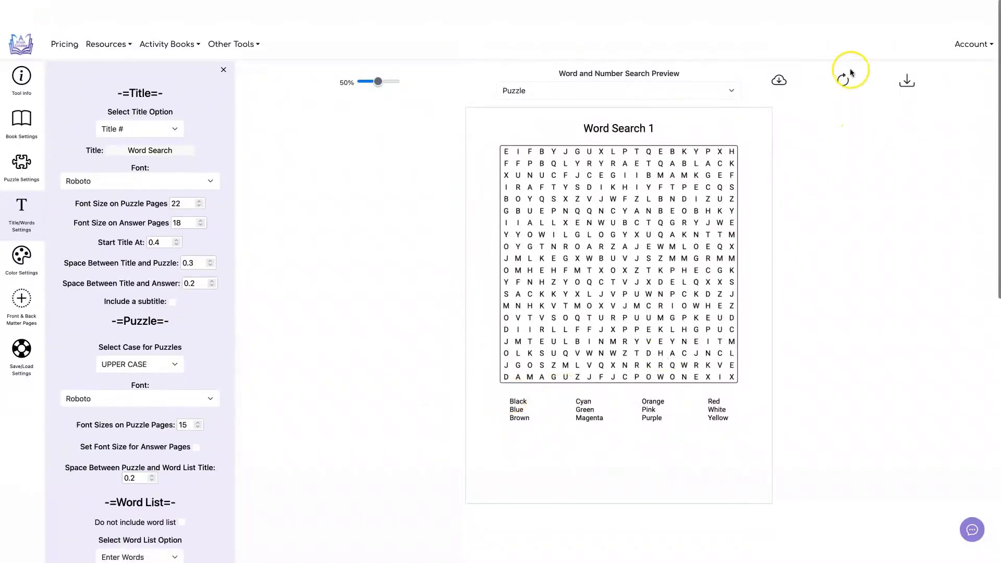
click(842, 80)
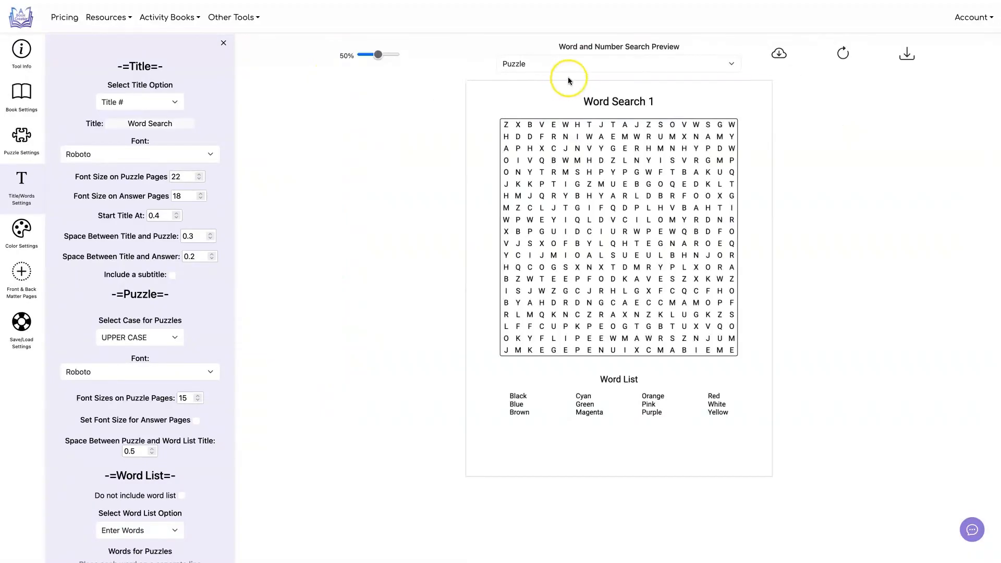
- Check the answer page, return to the puzzle page, and bring up Book Settings
click(617, 64)
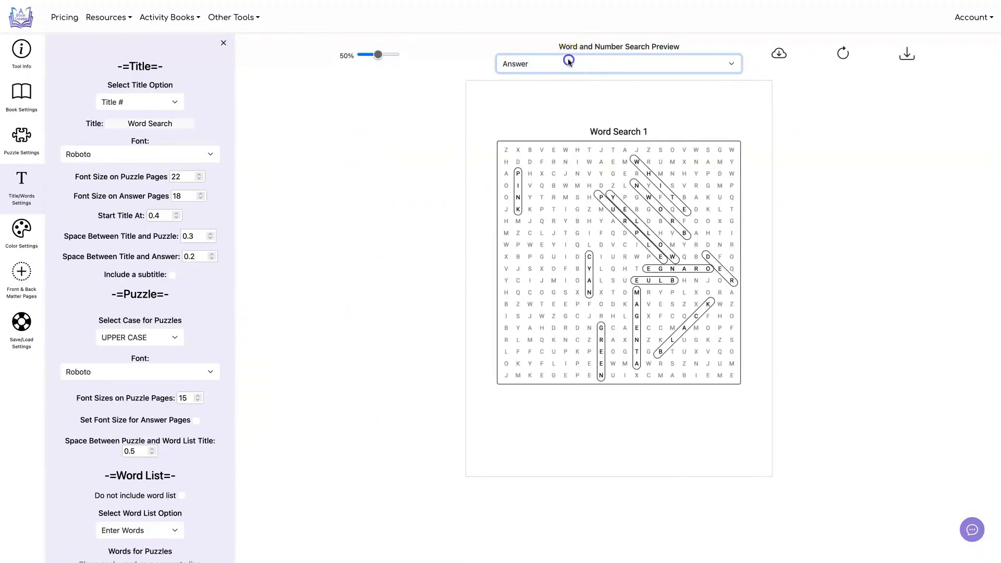
click(618, 63)
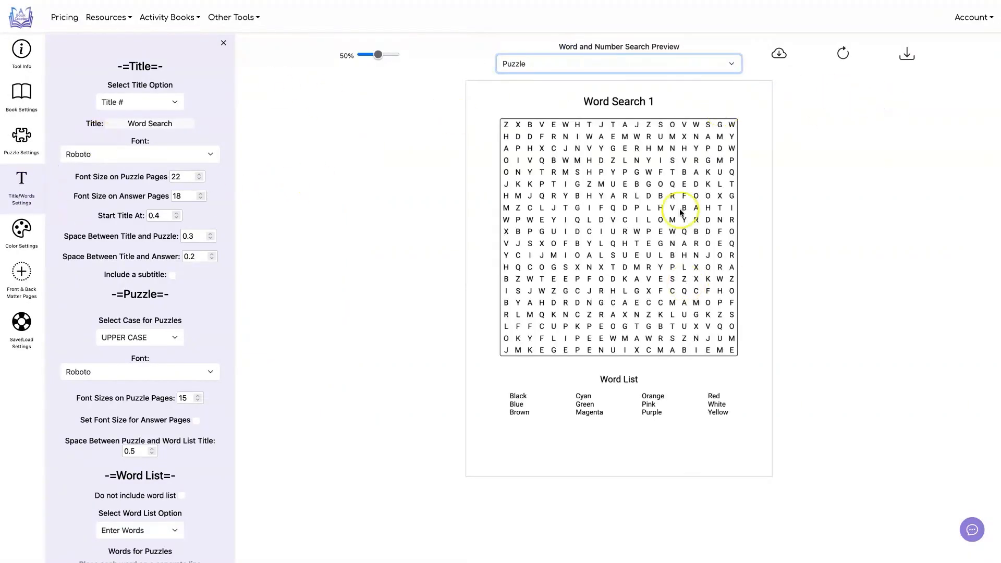
click(21, 93)
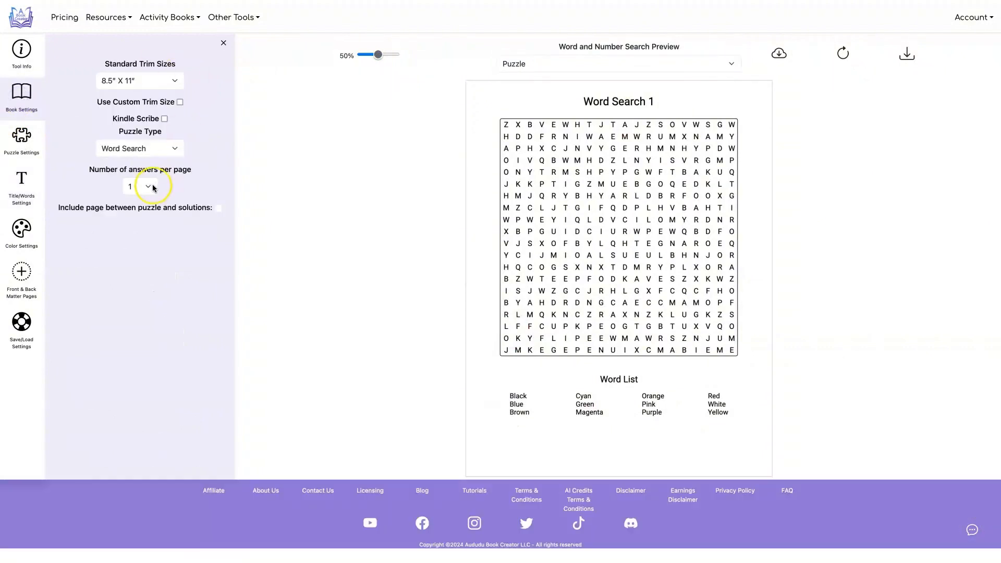
- Set answers per page to 6, view the answer preview, then raise it to 9
click(147, 186)
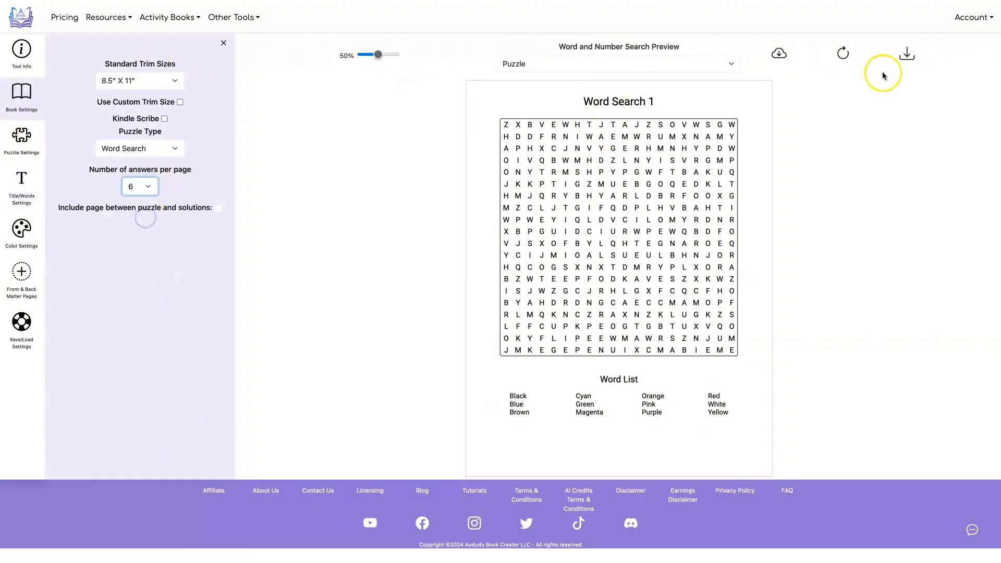
click(842, 53)
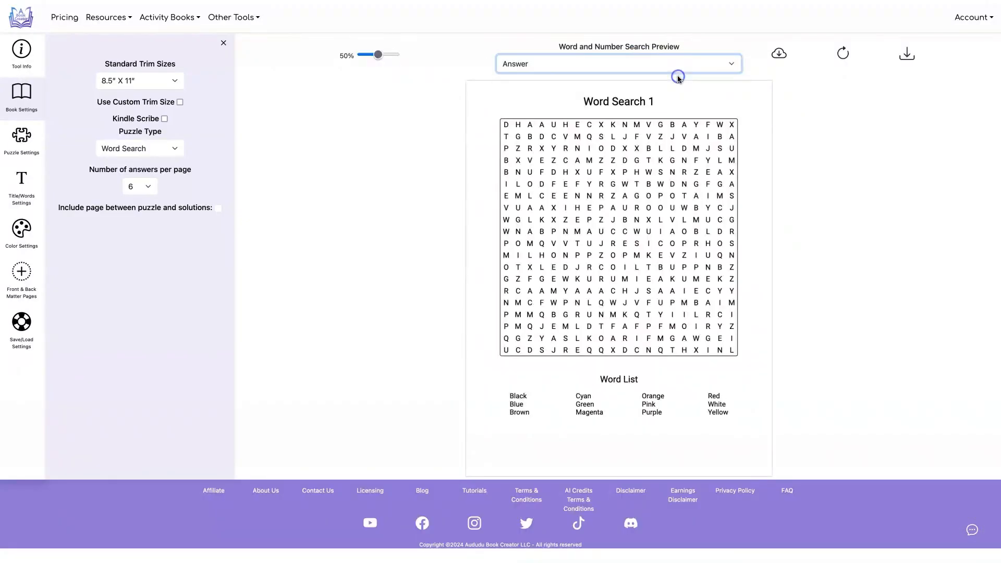
click(138, 185)
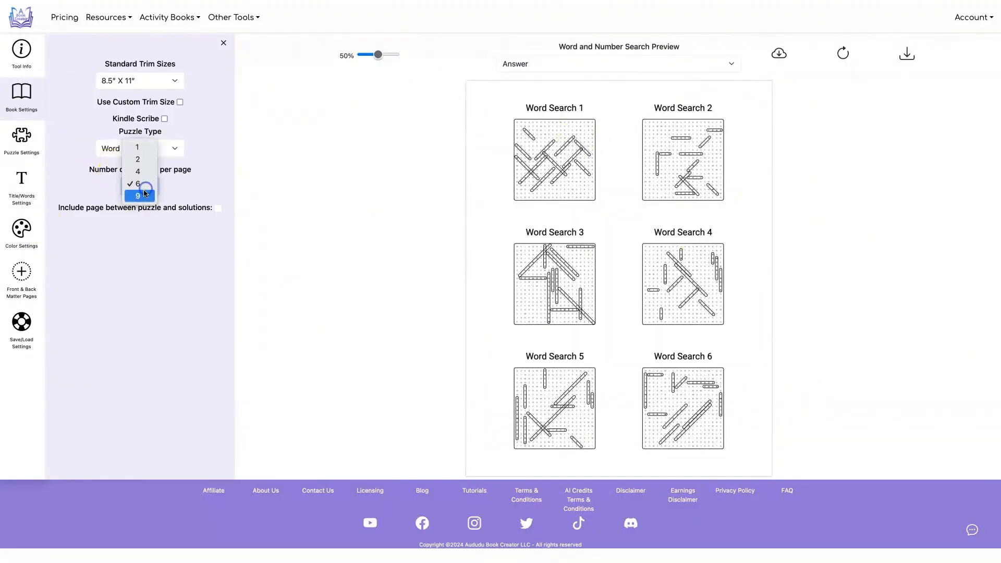
click(138, 195)
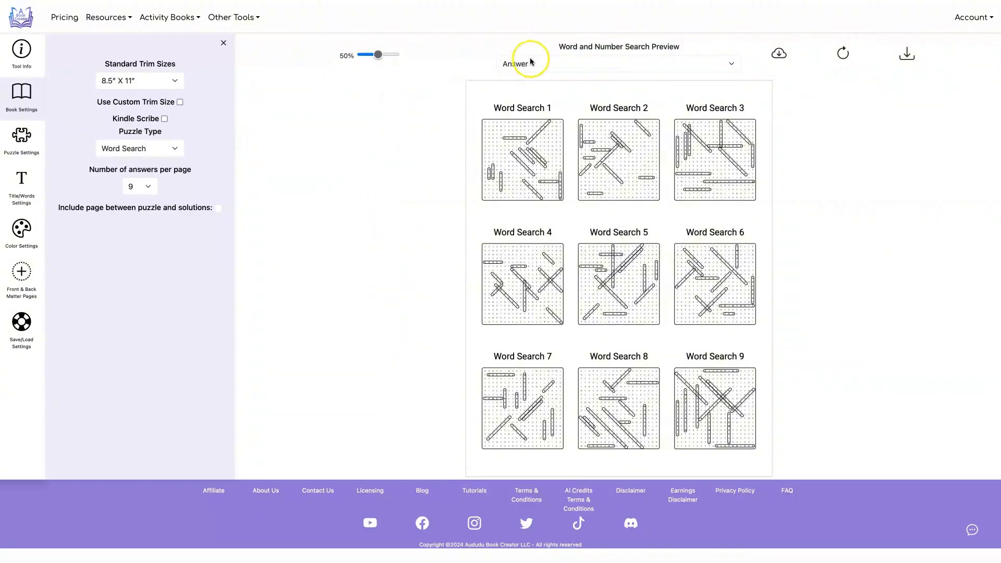
- Download the two-page preview PDF and scroll it to confirm nine solution grids
click(616, 63)
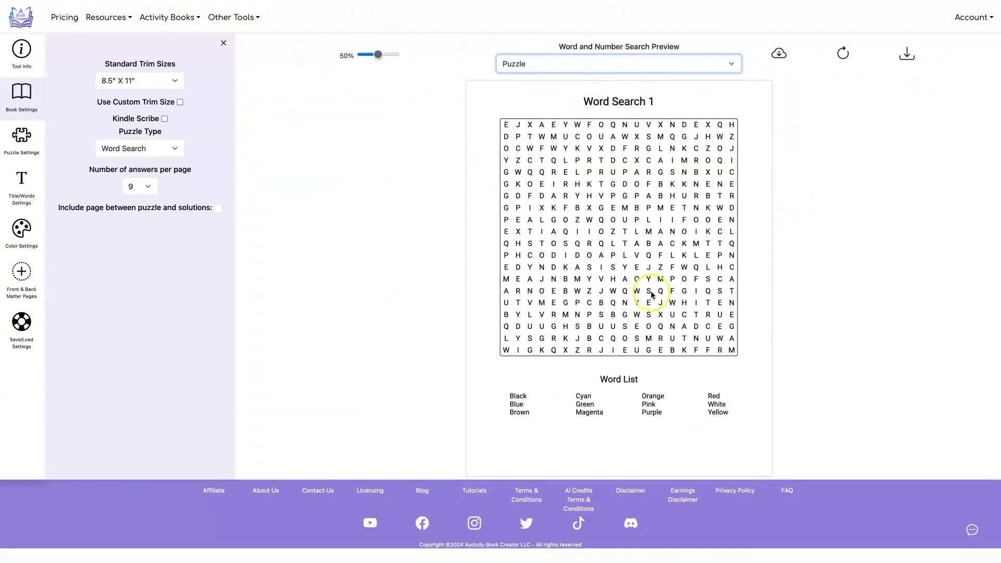
mouse_move(778, 53)
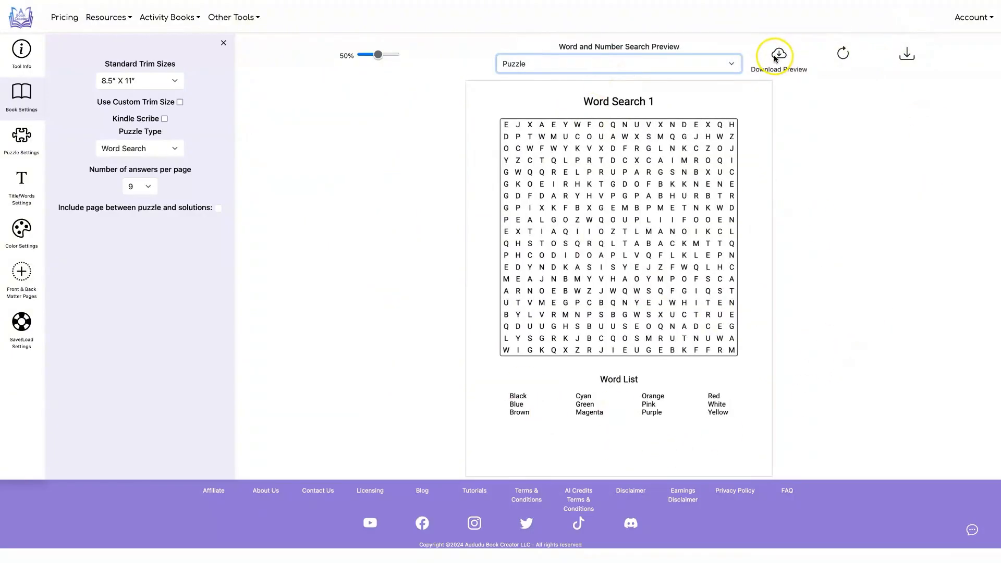
click(778, 53)
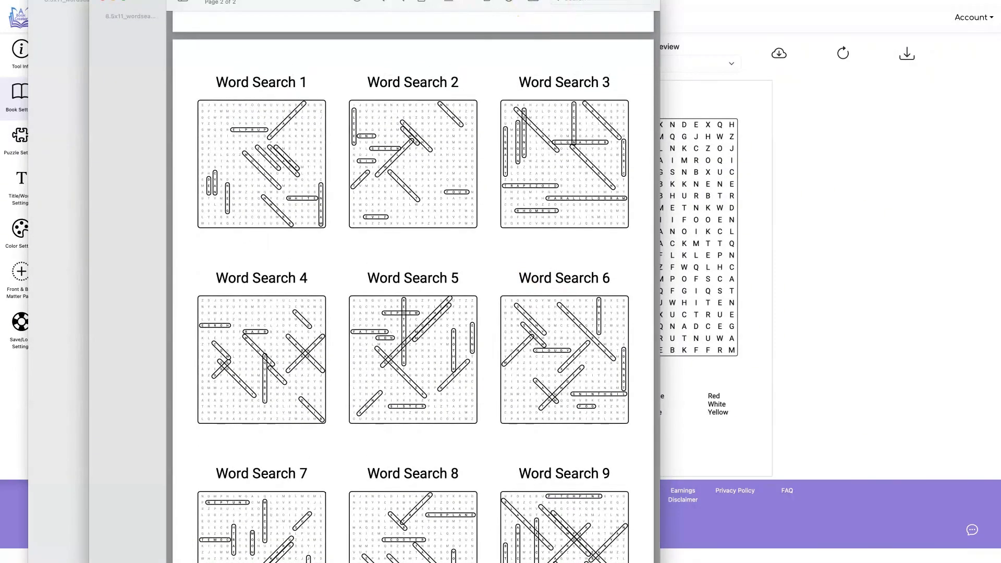
scroll(up, 3)
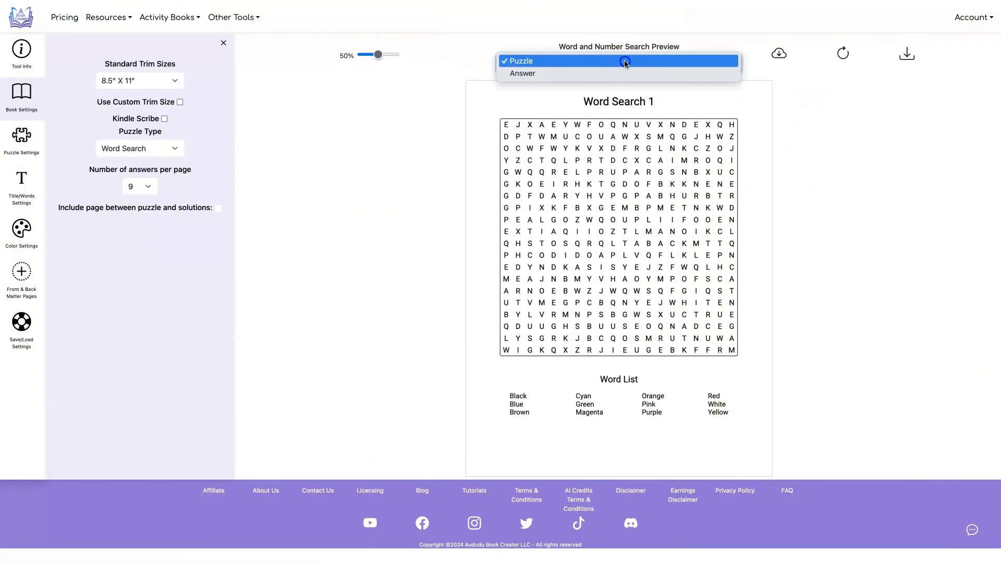
- Recheck the nine-solution answer page, then download the complete book as a PDF
click(521, 73)
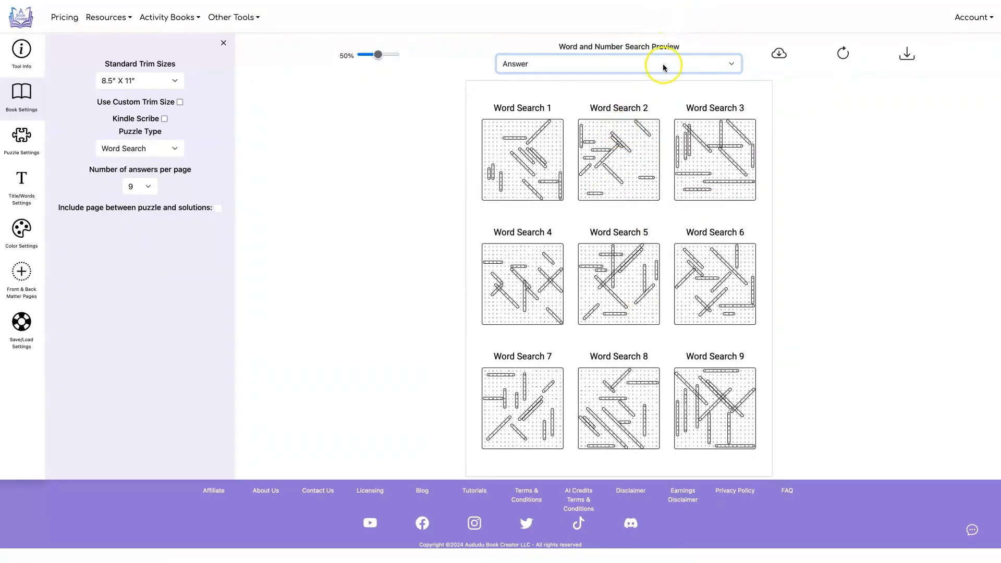
click(616, 63)
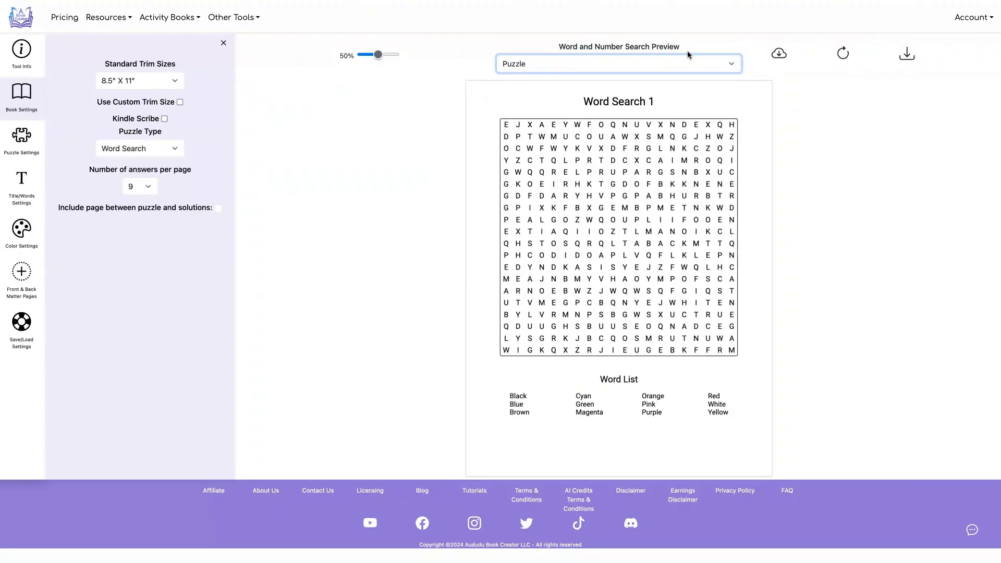
click(842, 54)
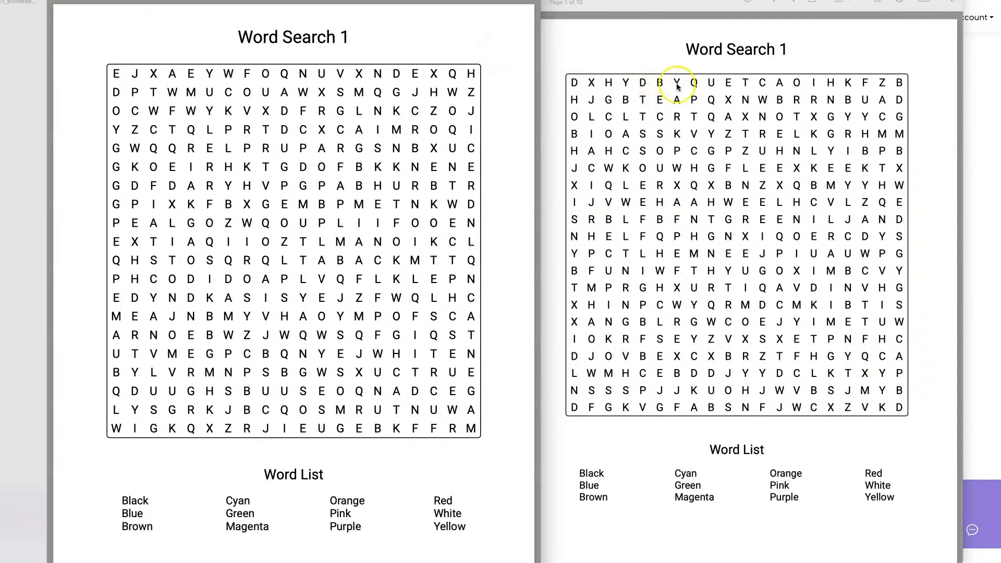
- Scroll the ten-page book PDF through nine puzzles to the final nine-grid answer page
scroll(down, 3)
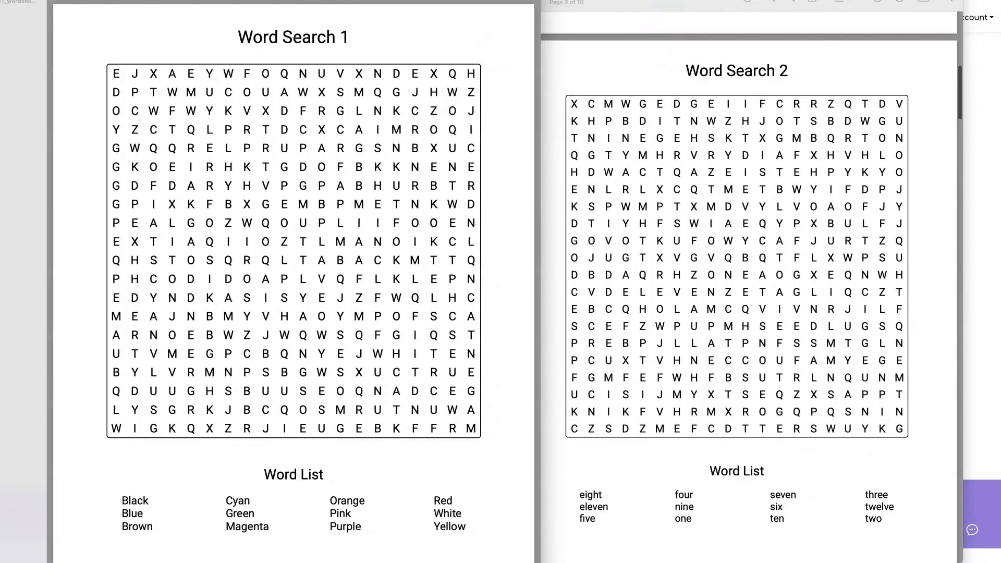
scroll(down, 3)
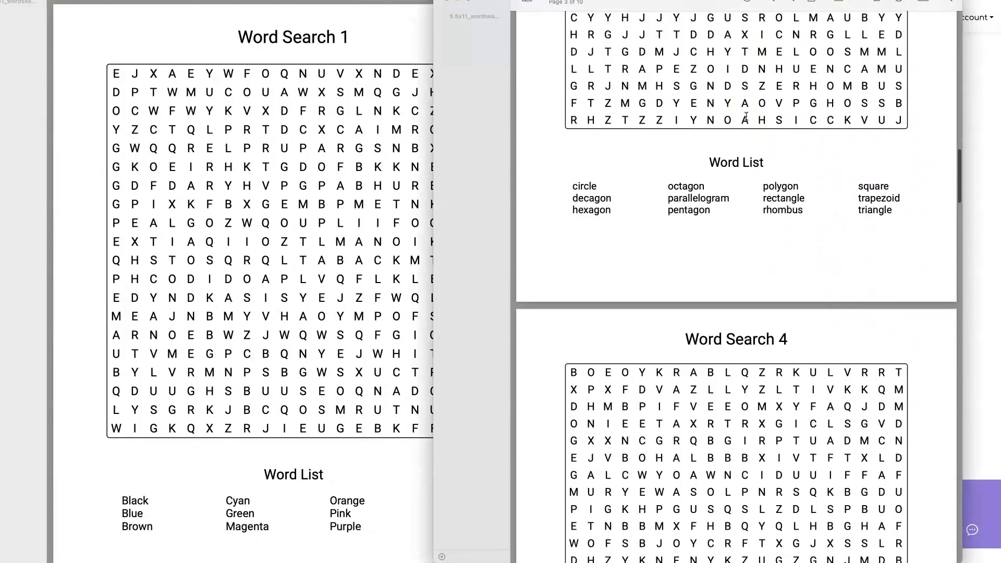
scroll(down, 3)
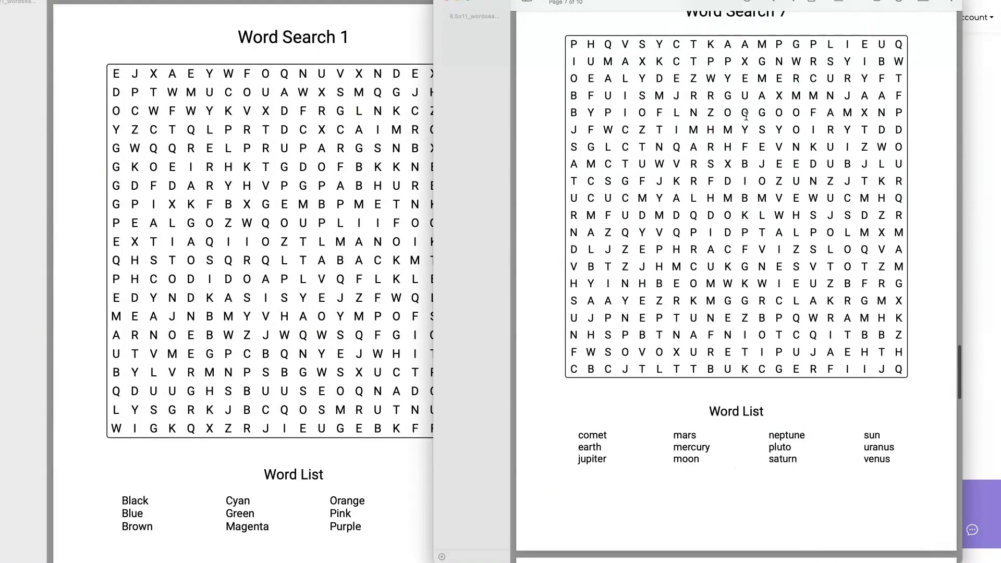
scroll(down, 3)
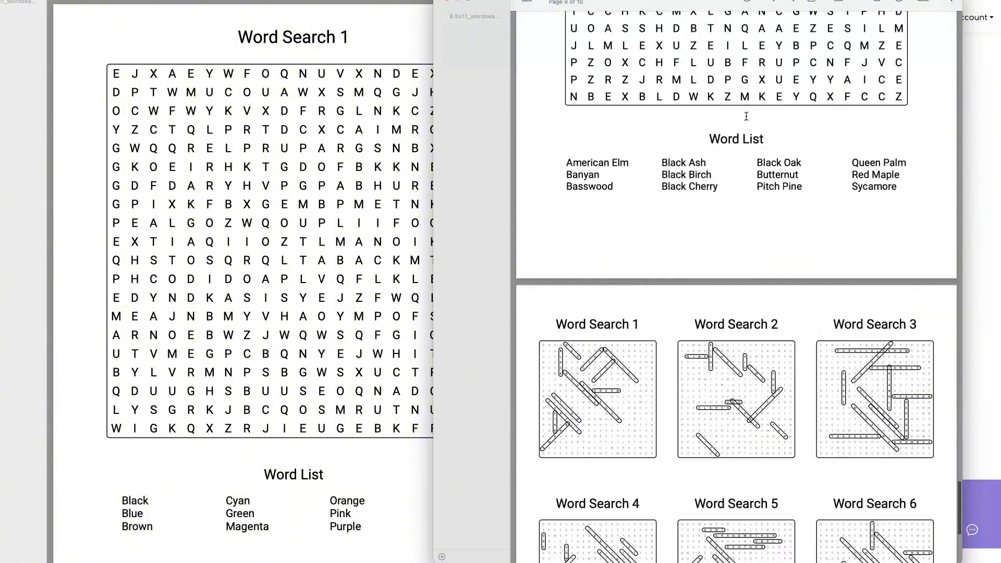
scroll(down, 3)
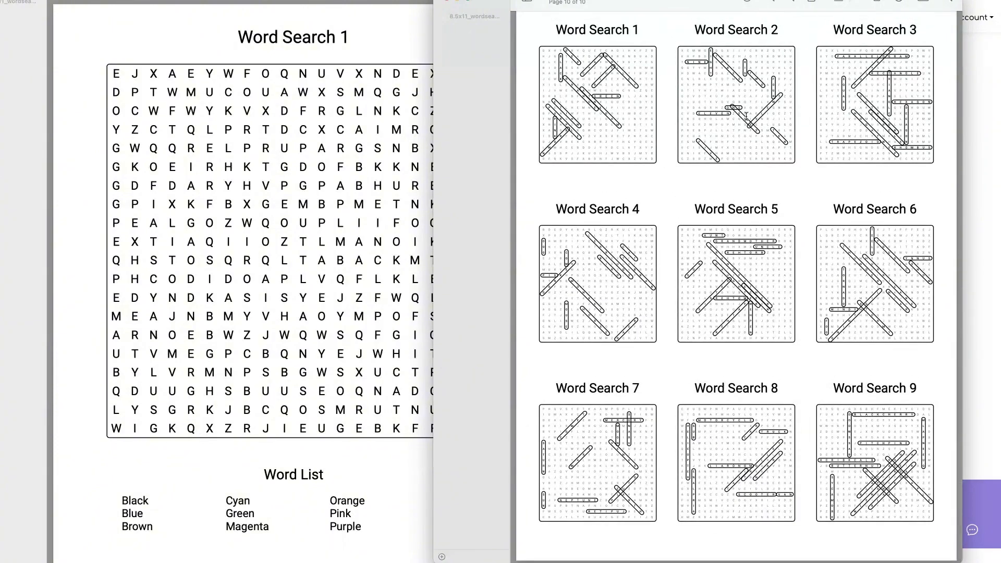